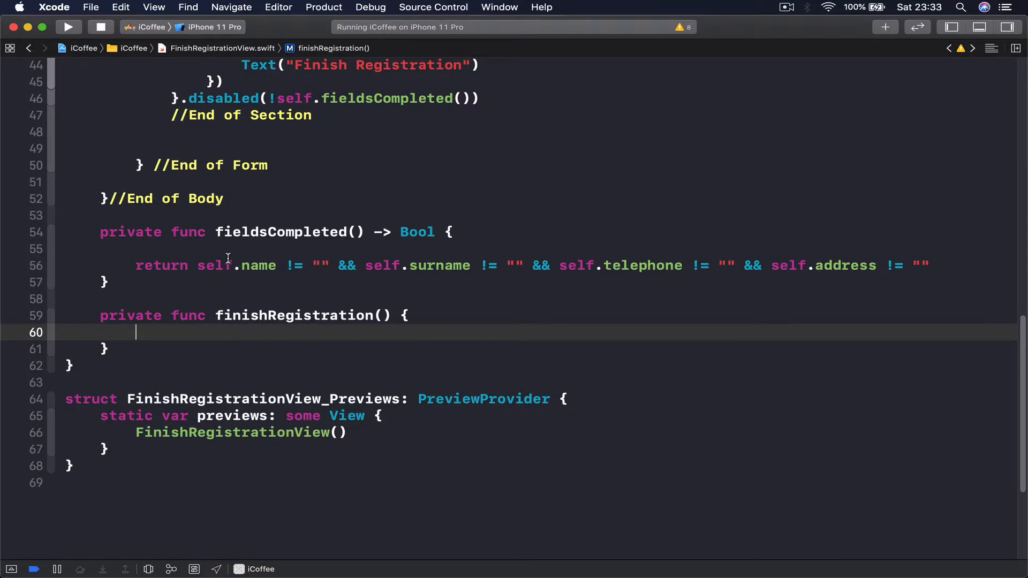
- Add blank lines inside the empty finishRegistration() body
click(295, 316)
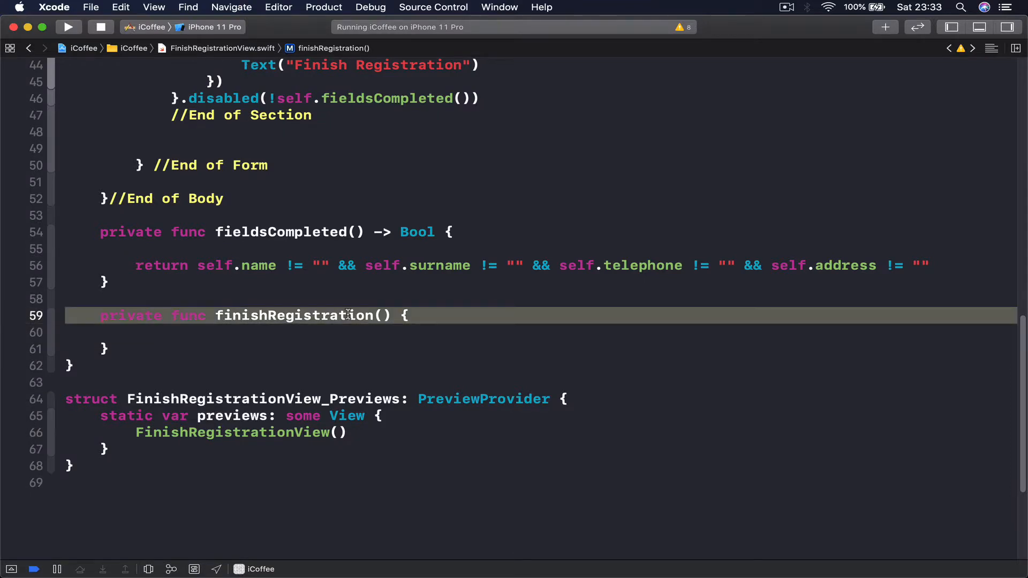
click(337, 333)
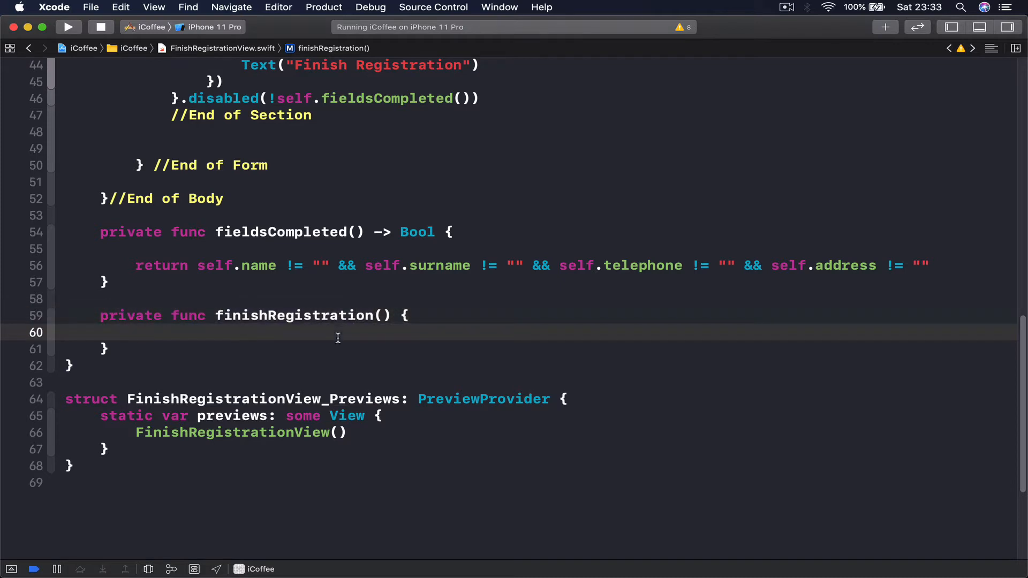
key(return)
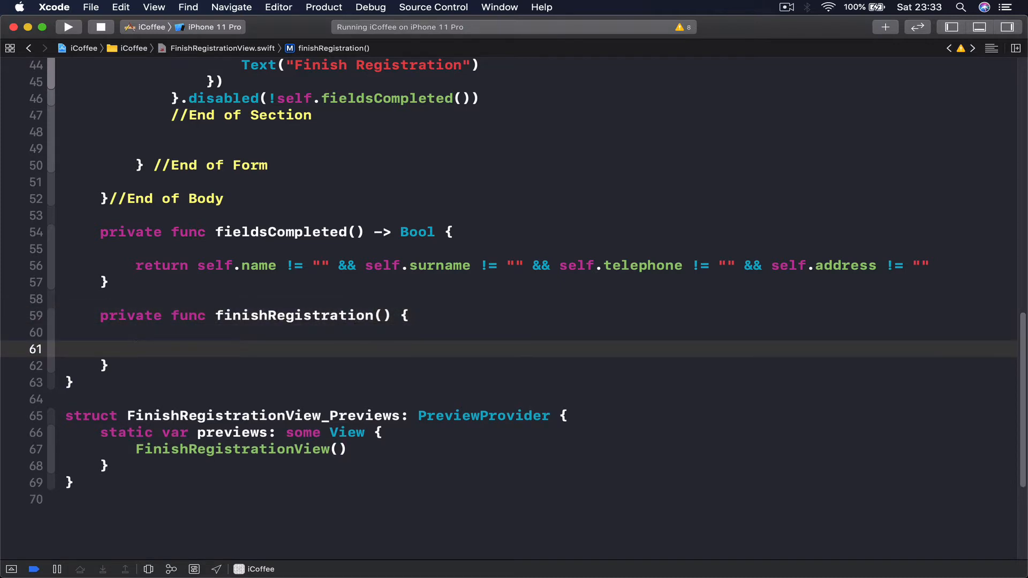
click(135, 350)
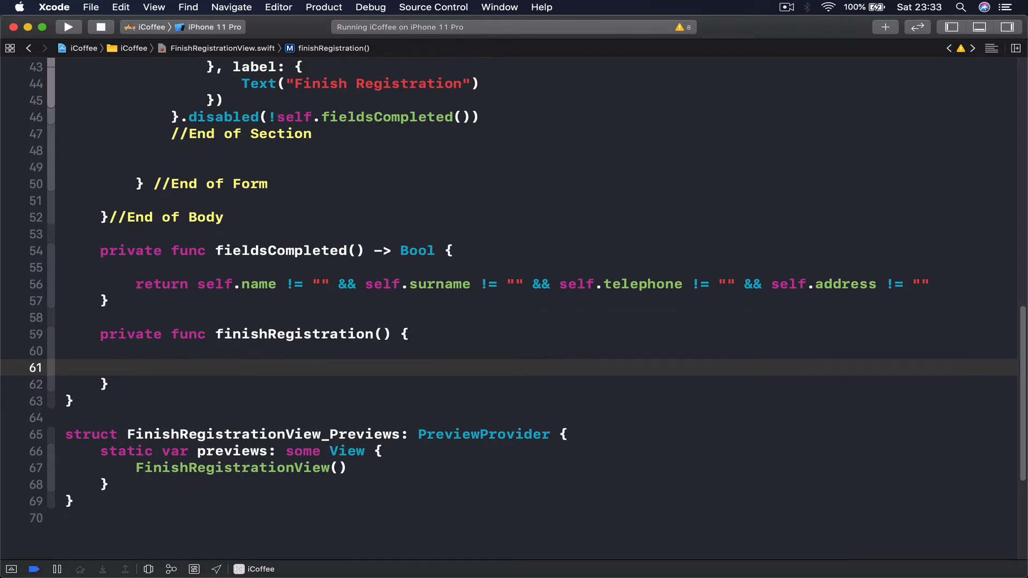
click(135, 367)
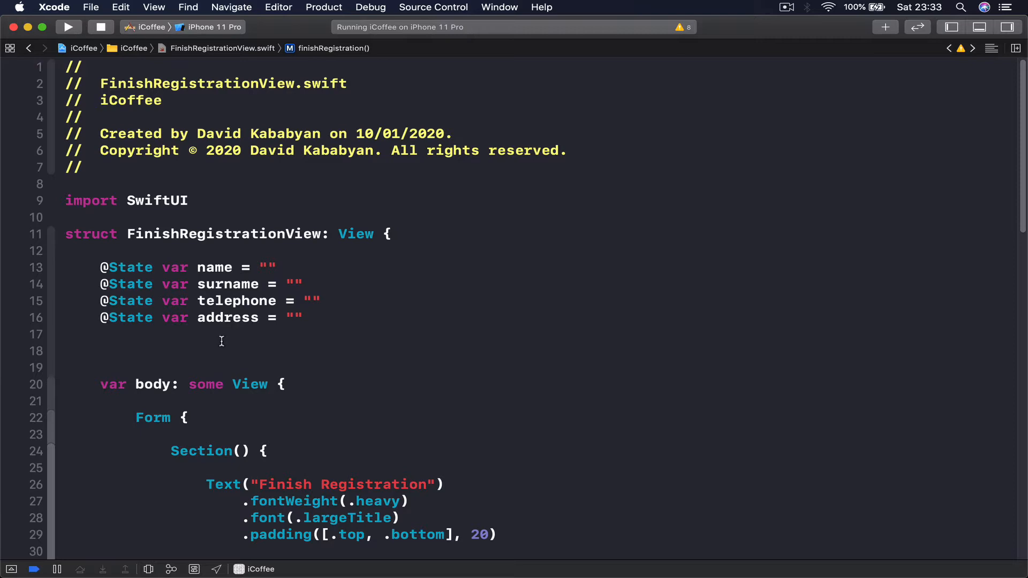
click(221, 334)
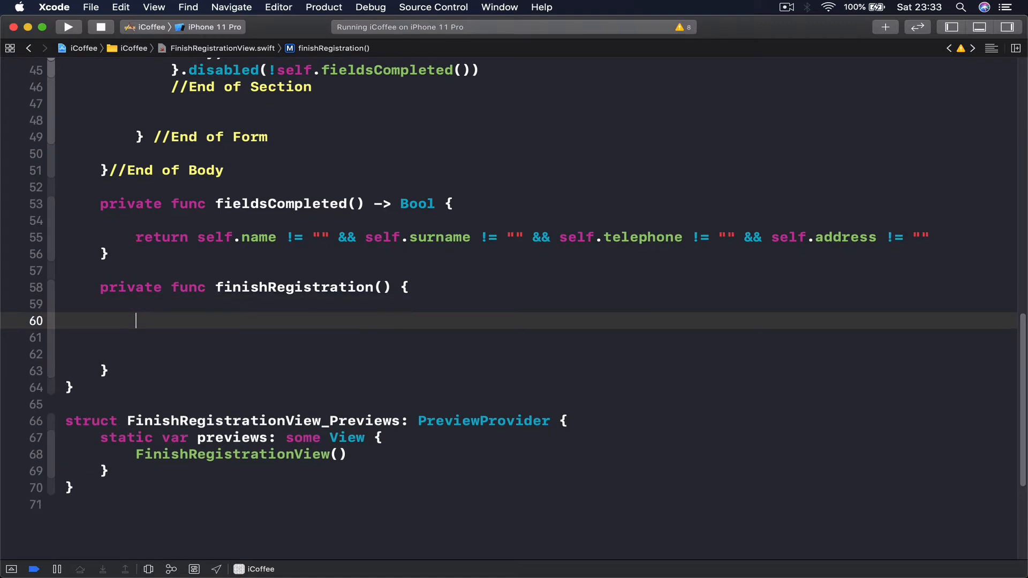
- Declare let fullName = name + " " + surname at the top of finishRegistration()
text(let)
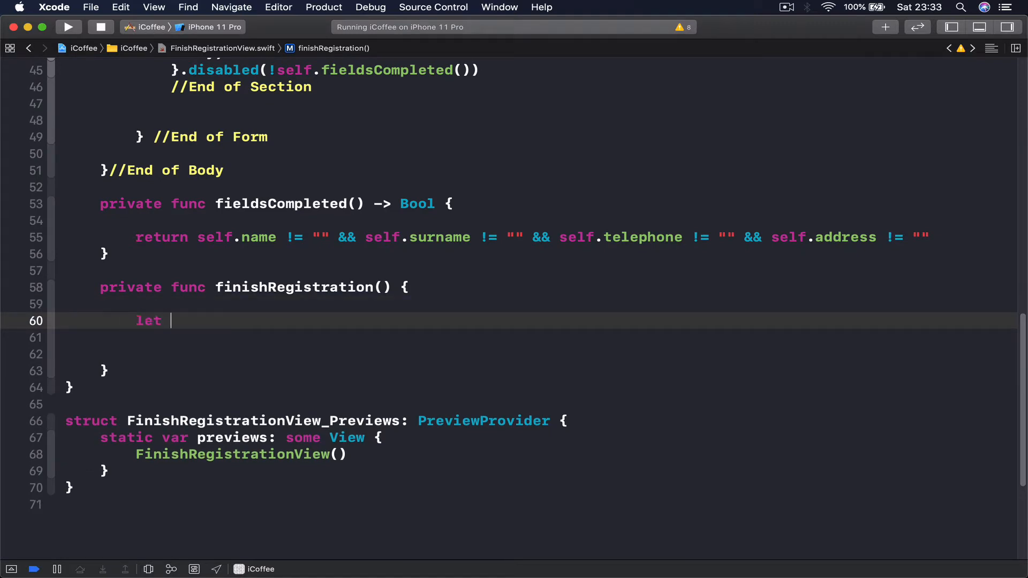
text(fullName)
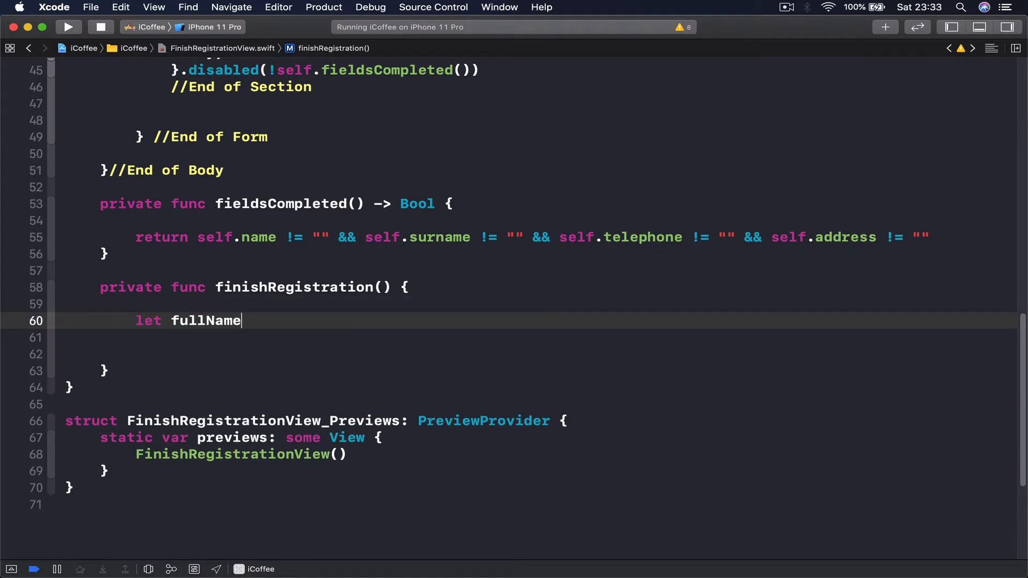
text(= nam)
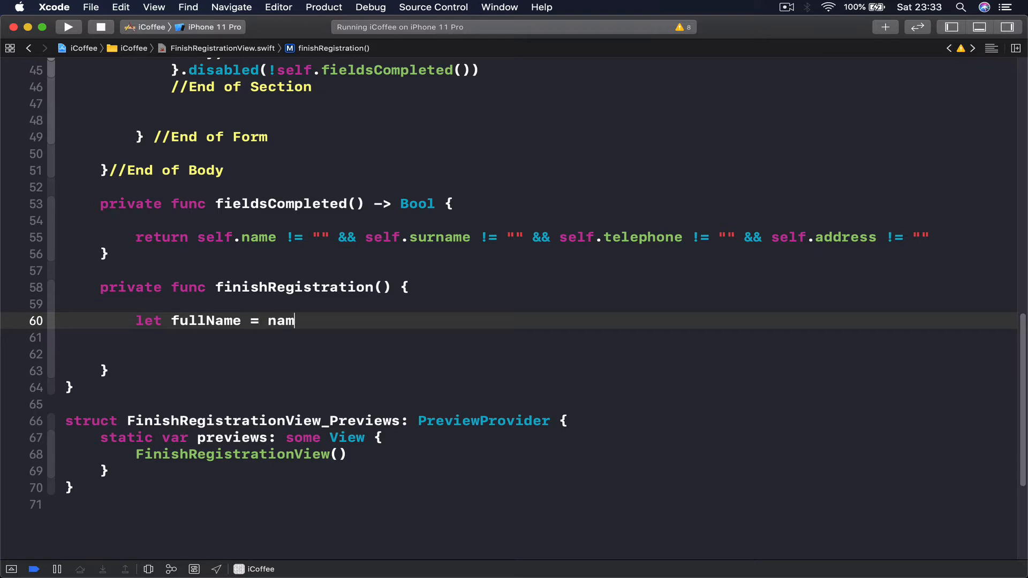
text(e +)
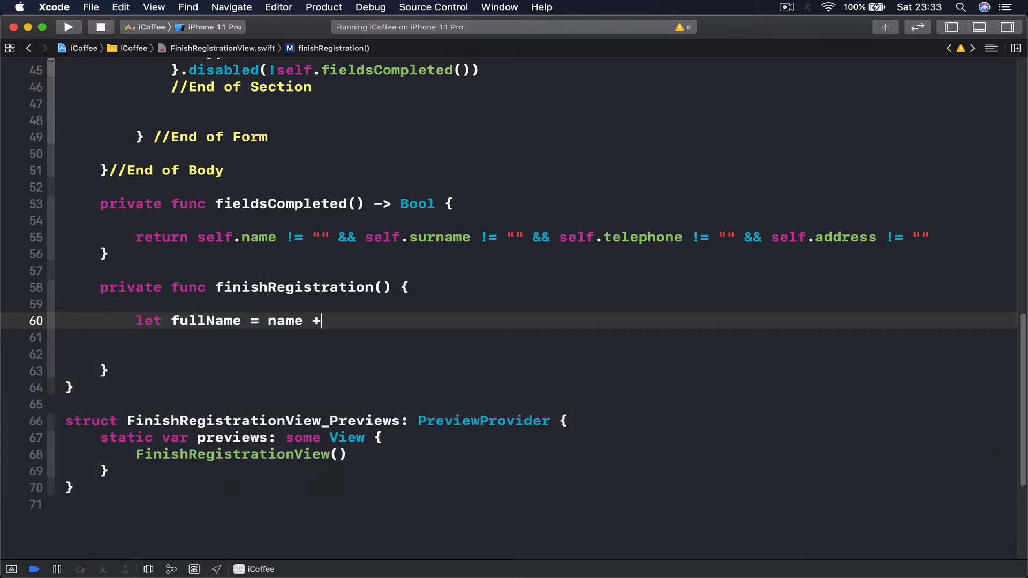
text(")
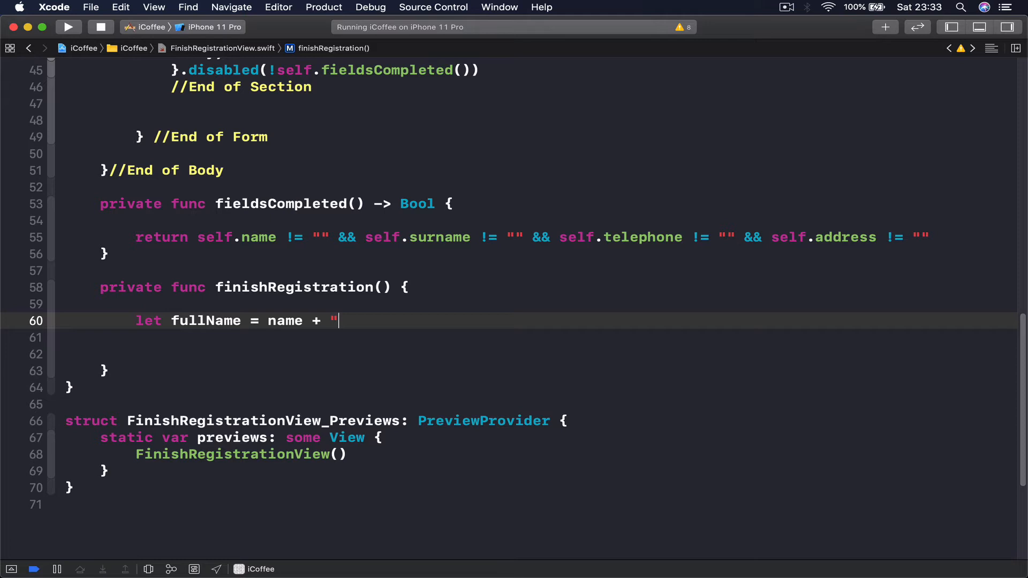
text(" +)
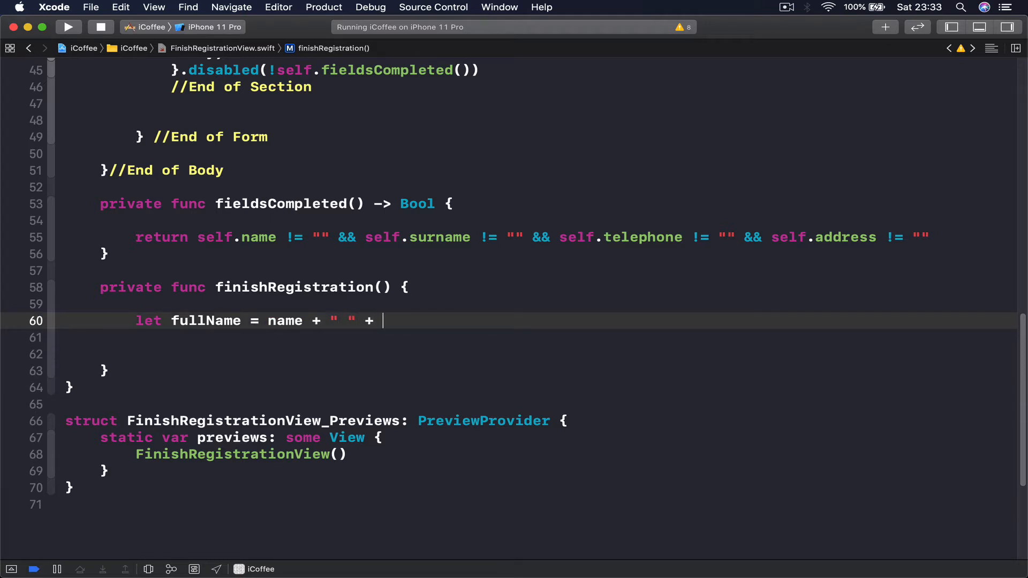
text(surname)
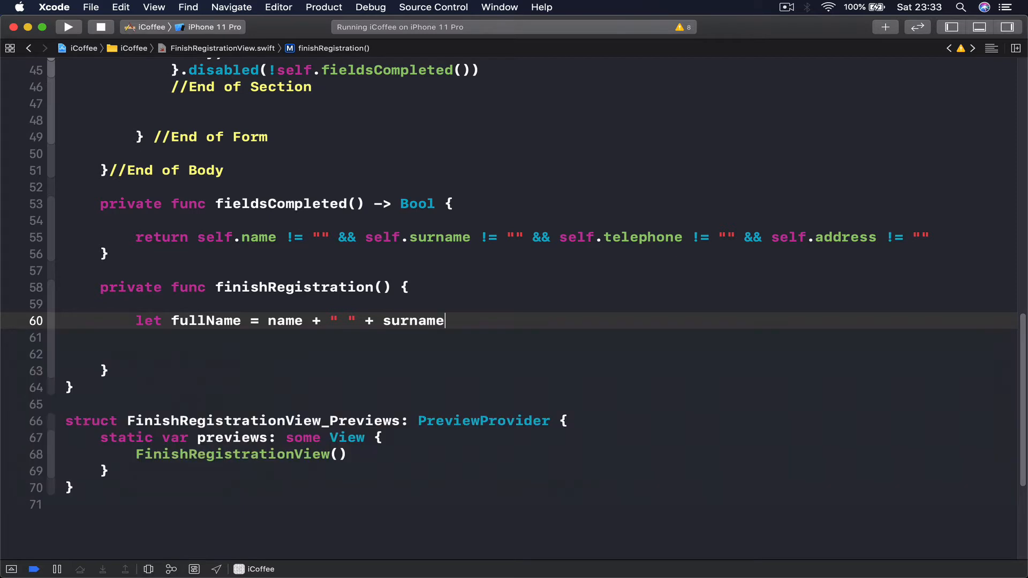
key(Return)
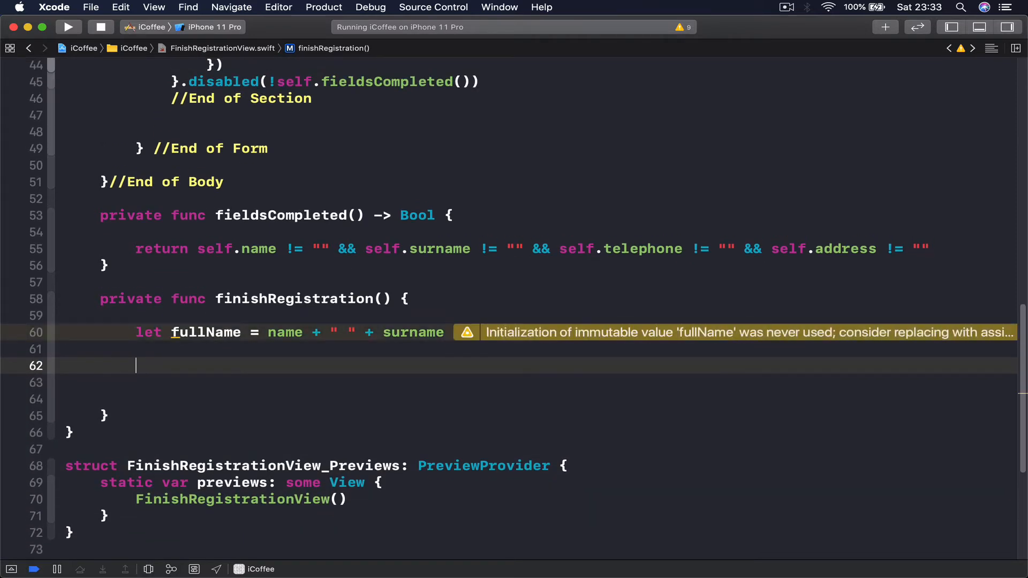
- Insert updateCurrentUser(withValues:) and map kFIRSTNAME to name
text(up)
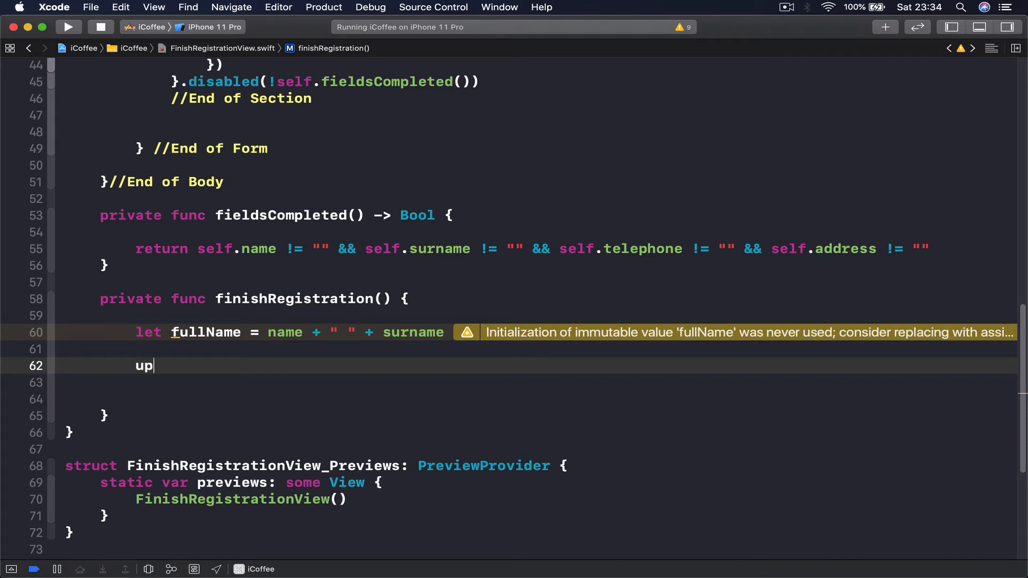
text(dateCurrentUser(withValues: [String : Any], completion: (Error?) -> Void)
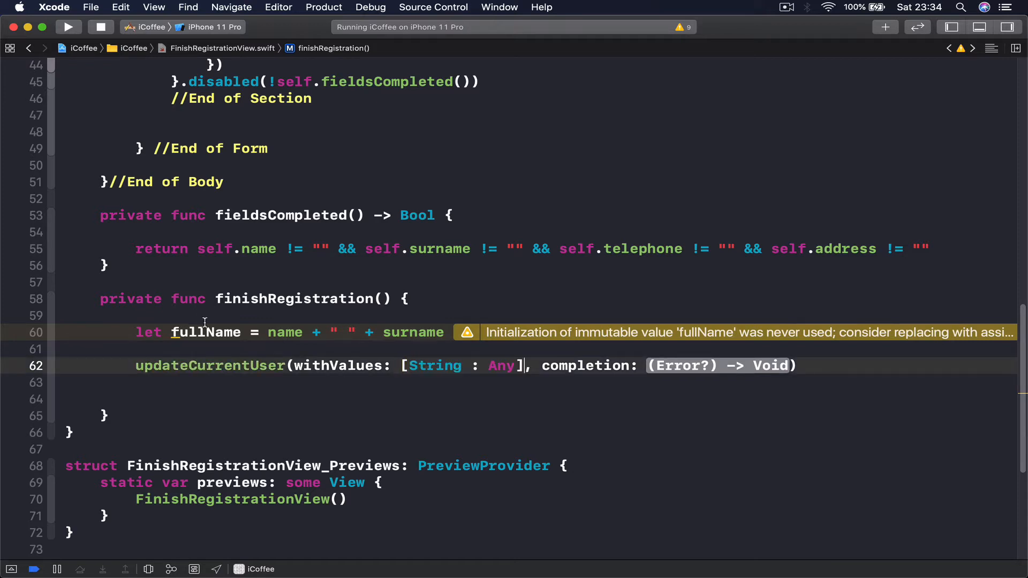
double_click(434, 365)
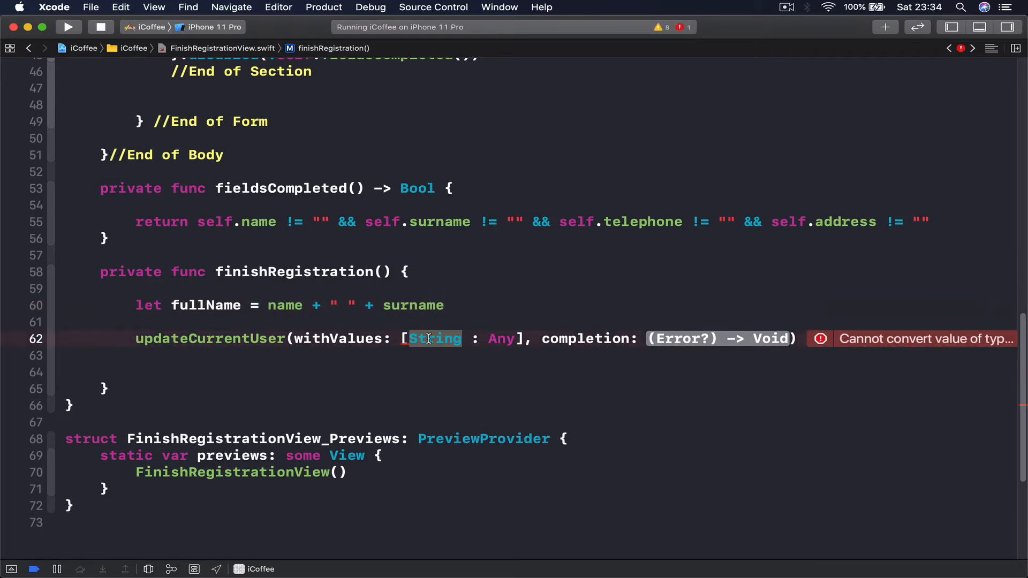
text(kFIRSTNAME)
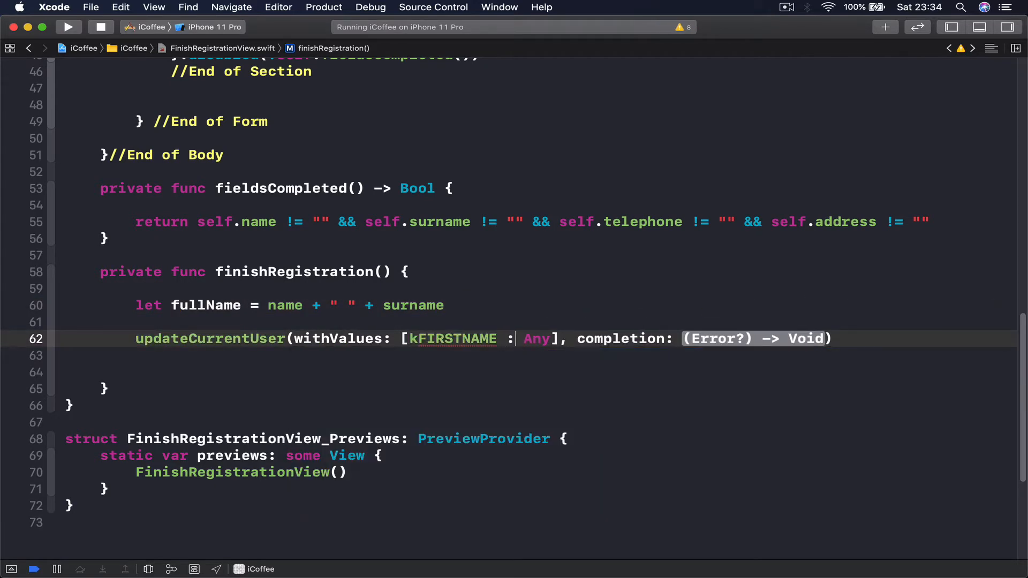
double_click(536, 338)
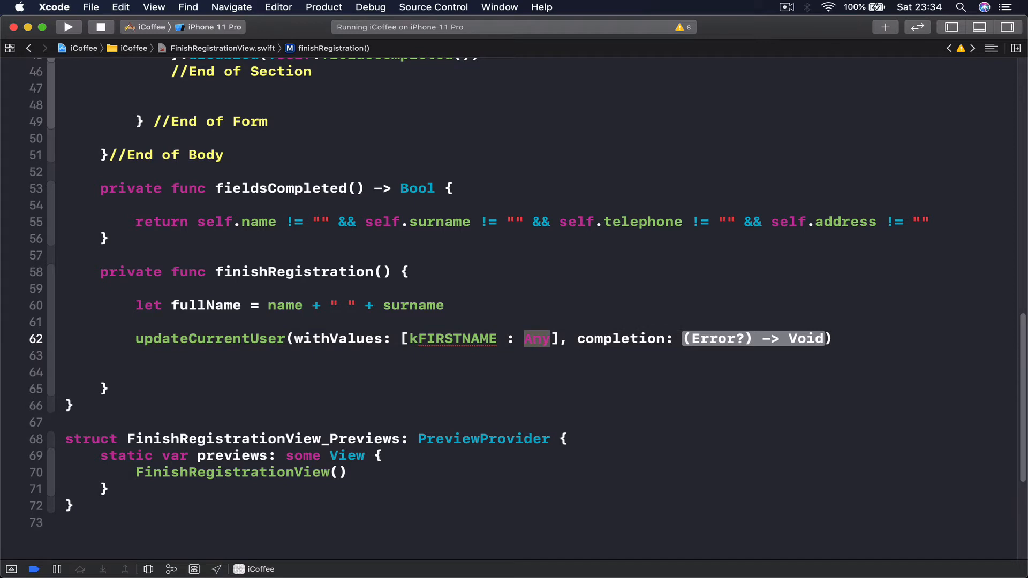
text(name,)
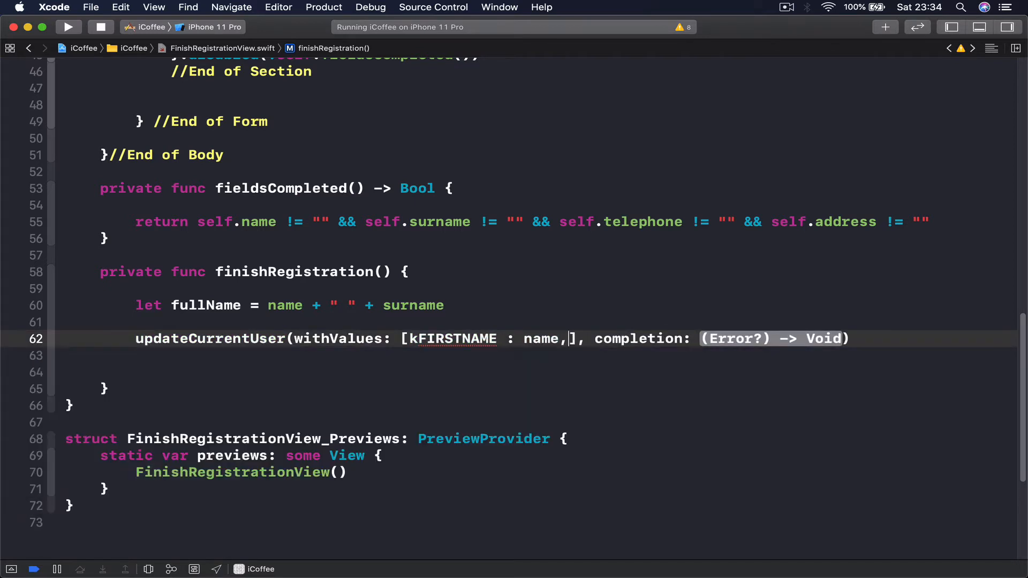
- Add kLASTNAME : surname and kFULLNAME : fullName to the values dictionary
text(k)
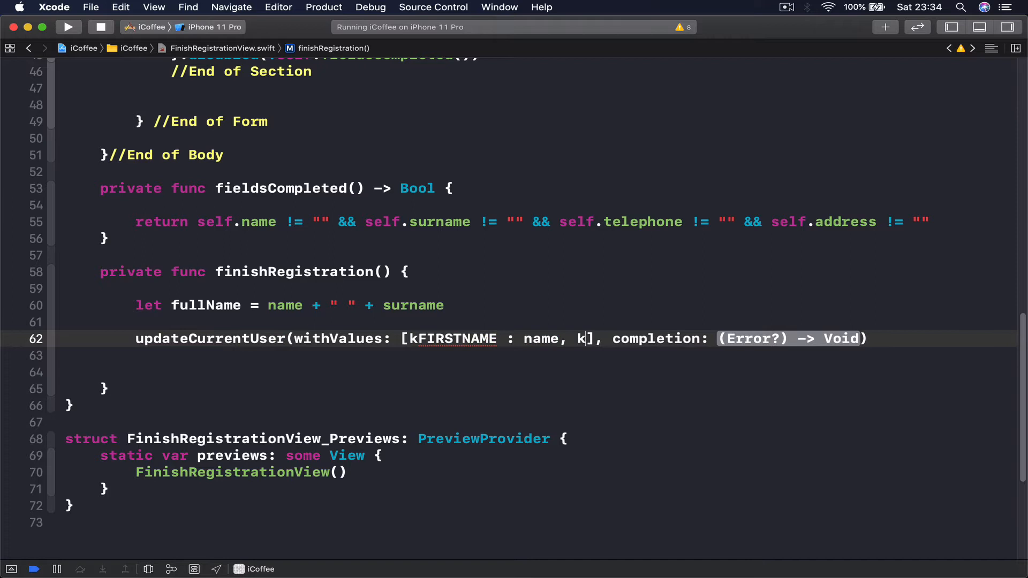
text(LASTNAME :)
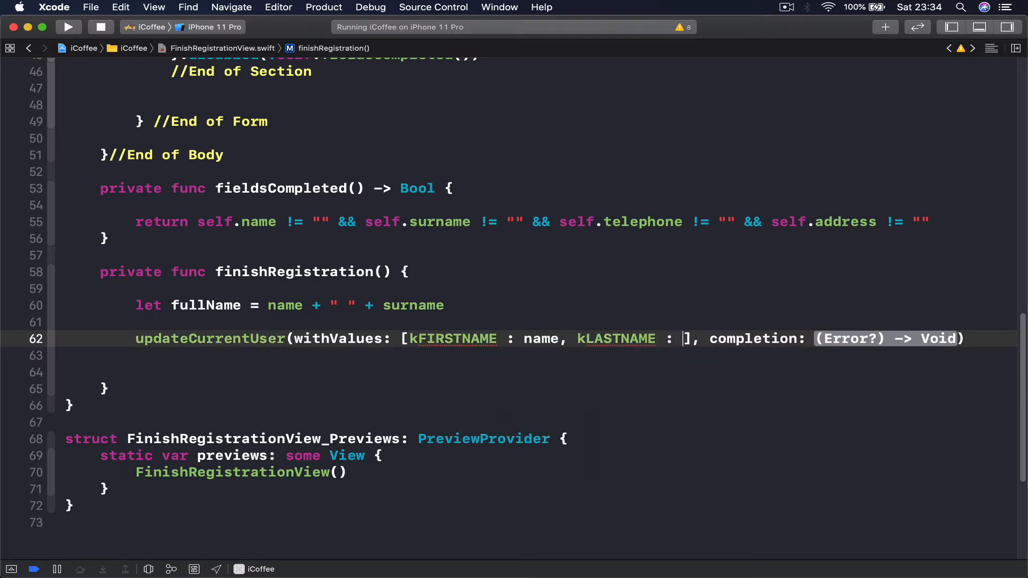
text(surname,)
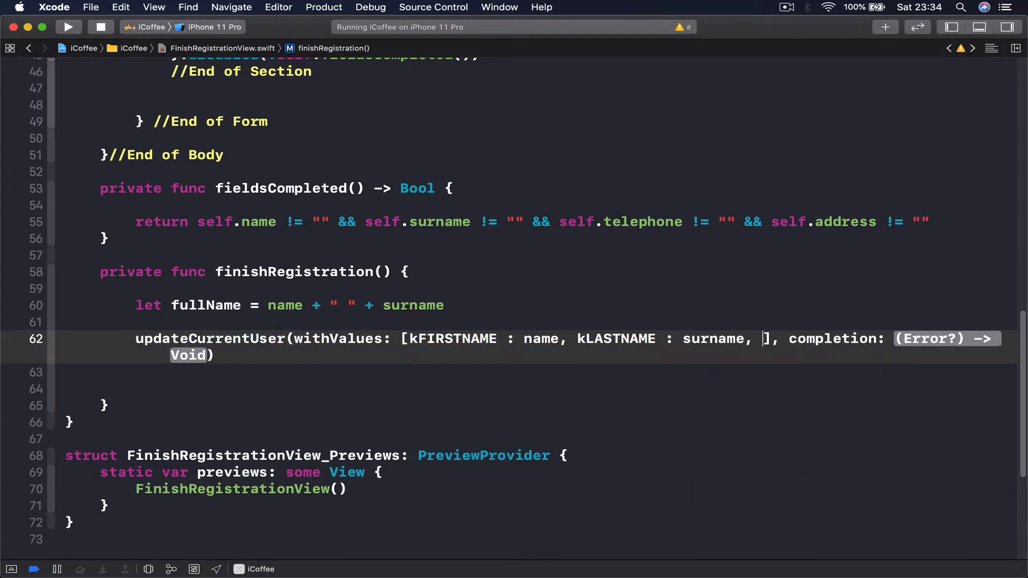
text(kFULL)
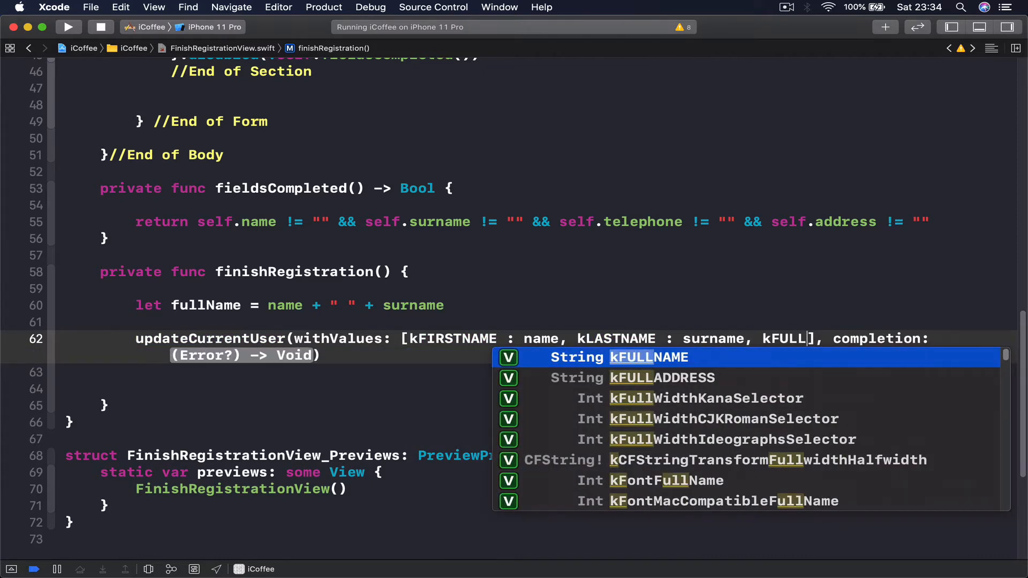
key(return)
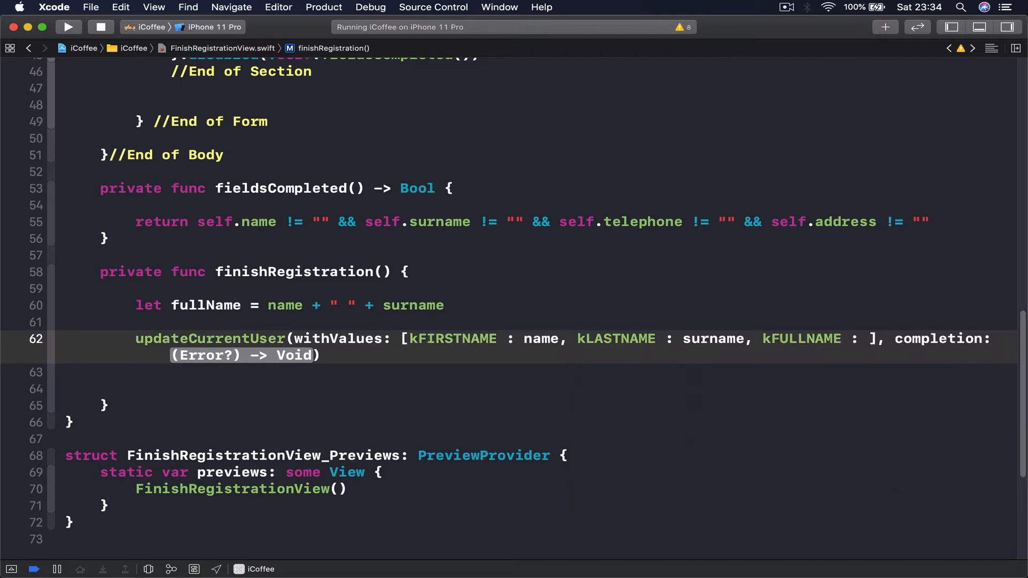
text(fullName,)
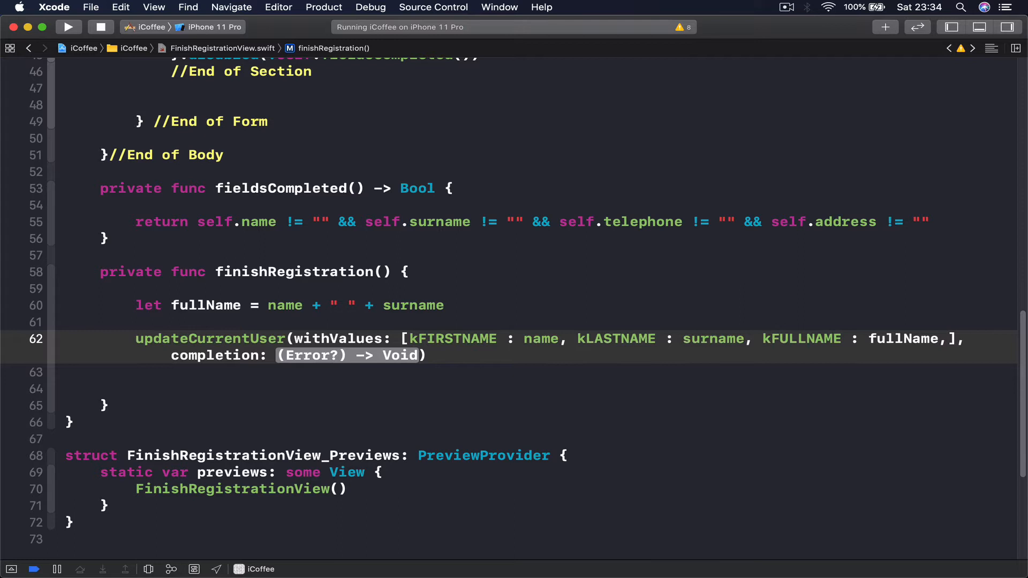
- Add kFULLADDRESS : address and kPHONENUMBER : telephone entries to the dictionary
text(k)
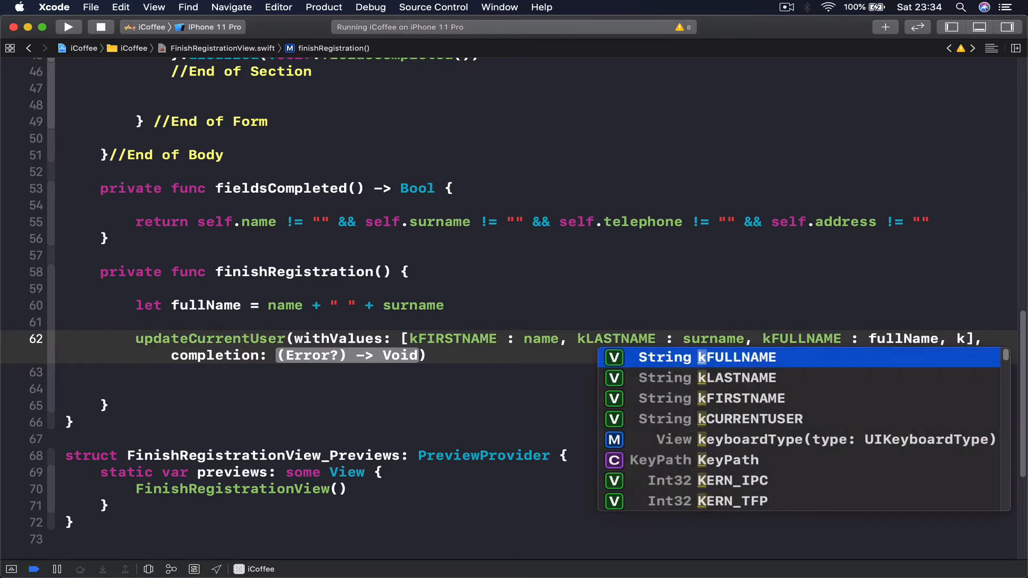
text(FULLADDRESS :)
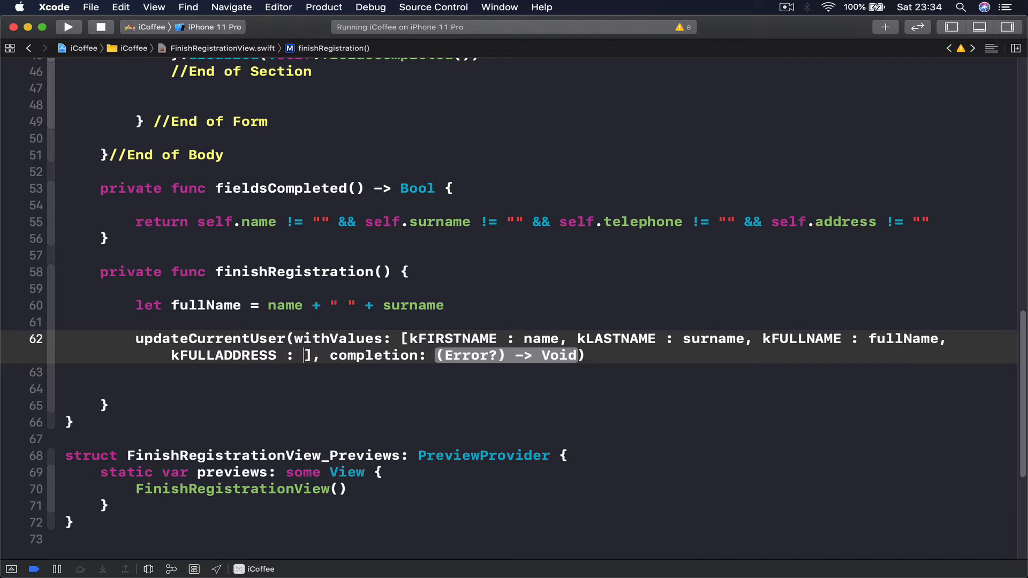
text(fu)
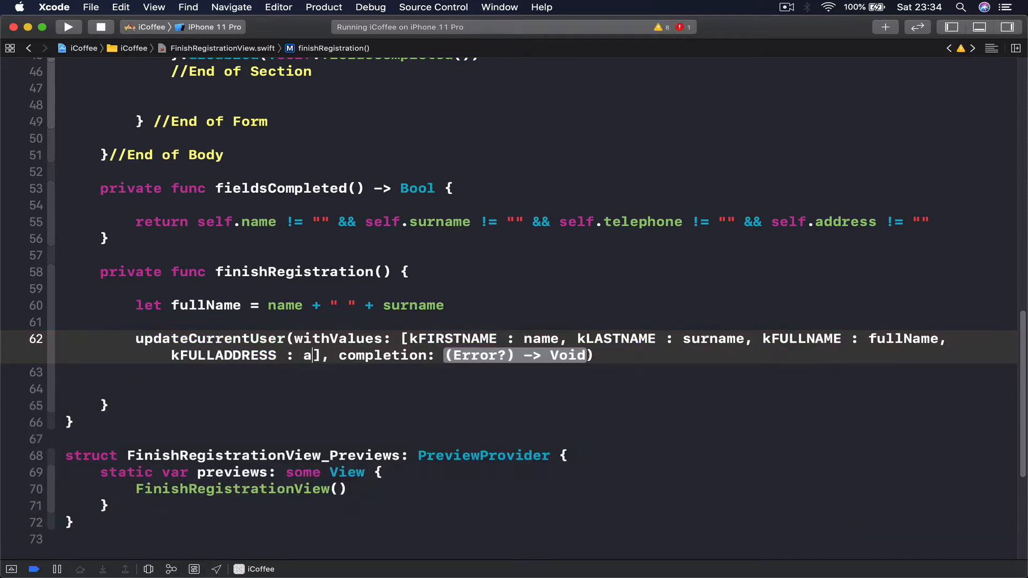
text(ddress)
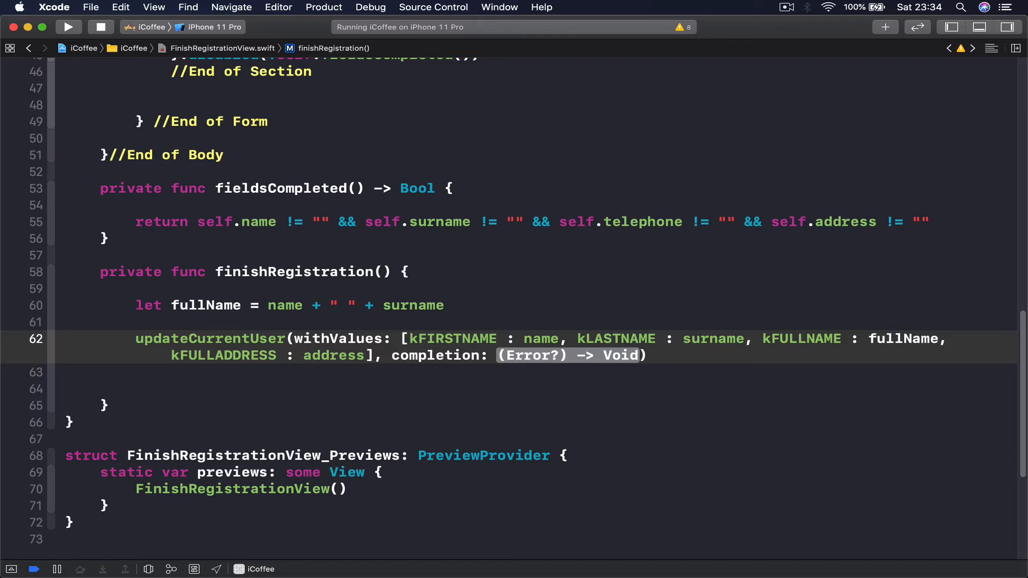
text(k)
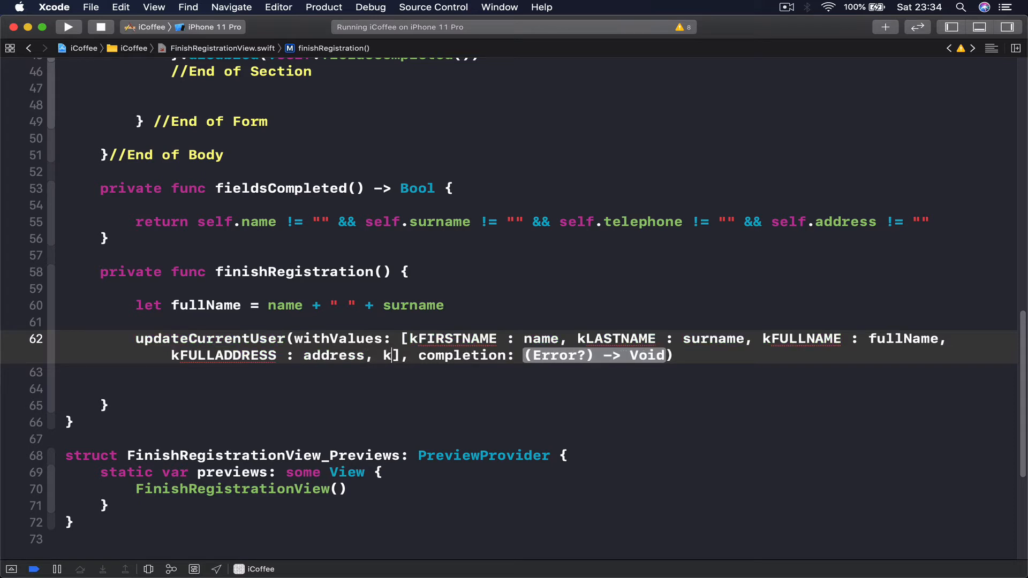
text(k)
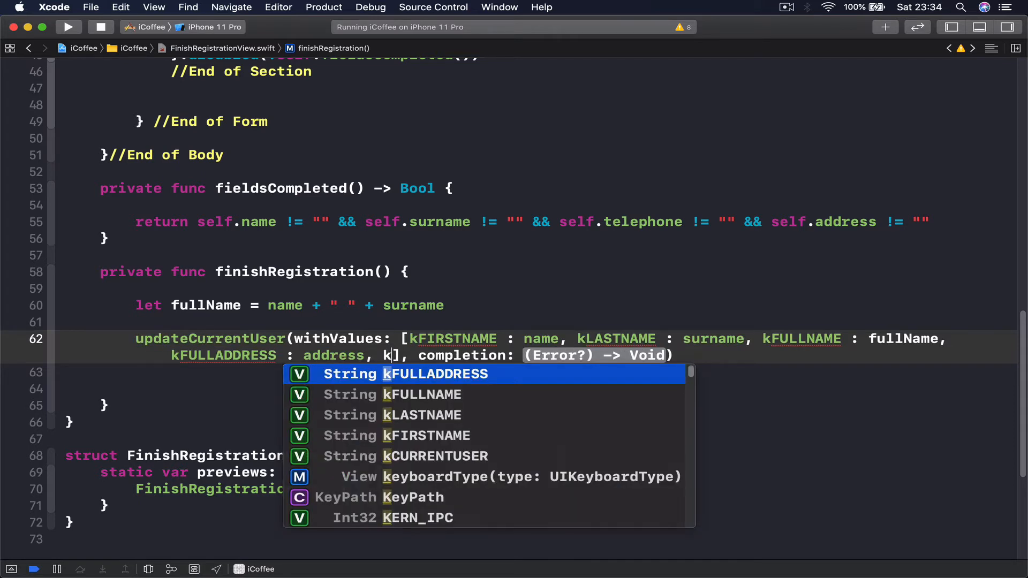
text(kPHONENUMBER :)
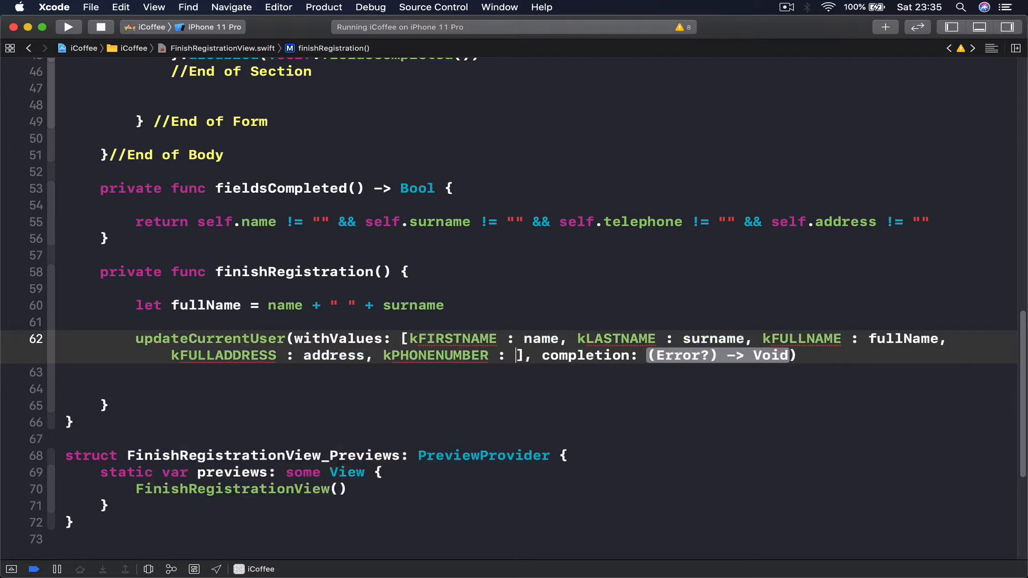
text(telephone,)
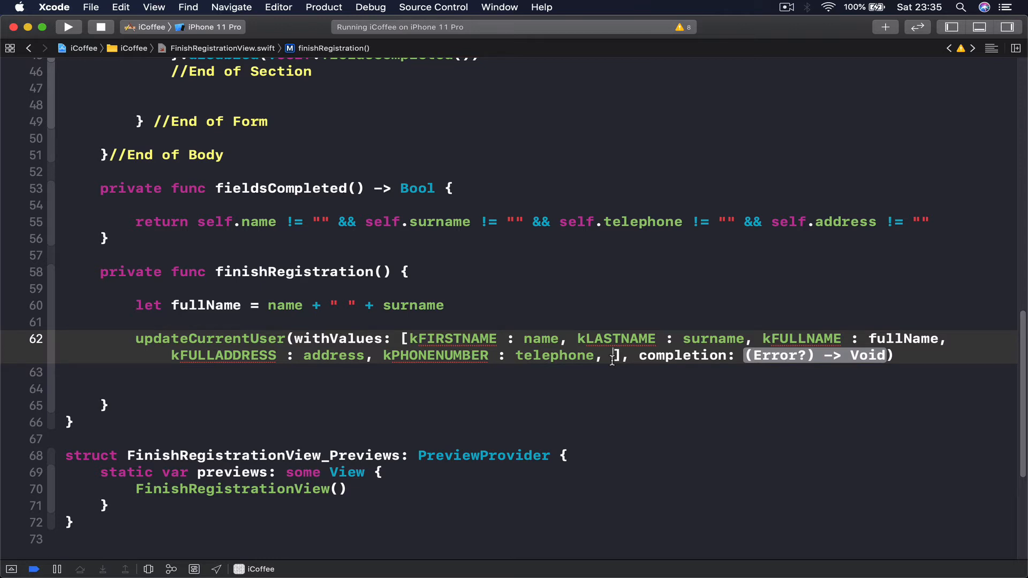
- Add kONBOARD : true as the final dictionary entry
text(kOB)
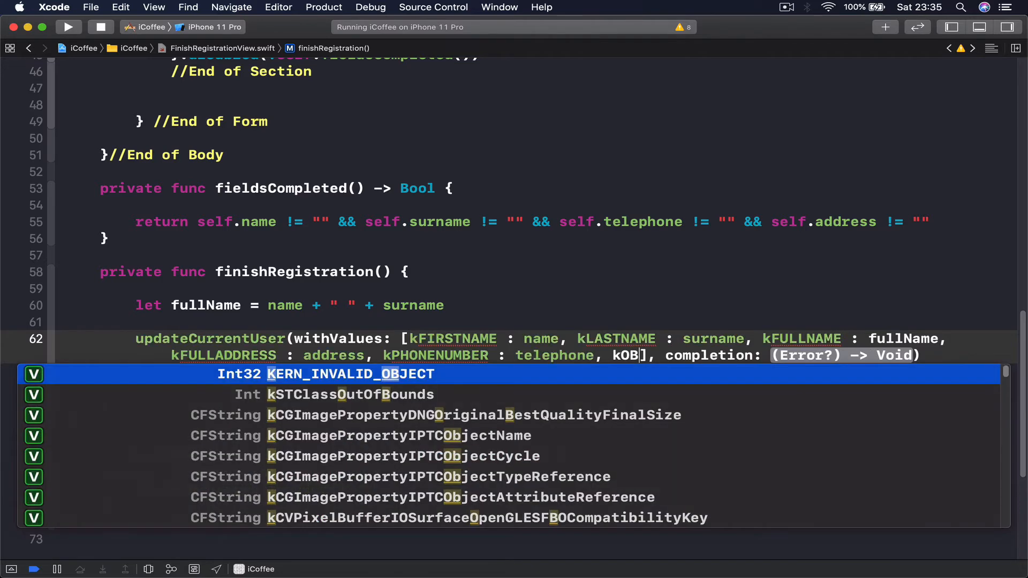
text(NBOARD : tr)
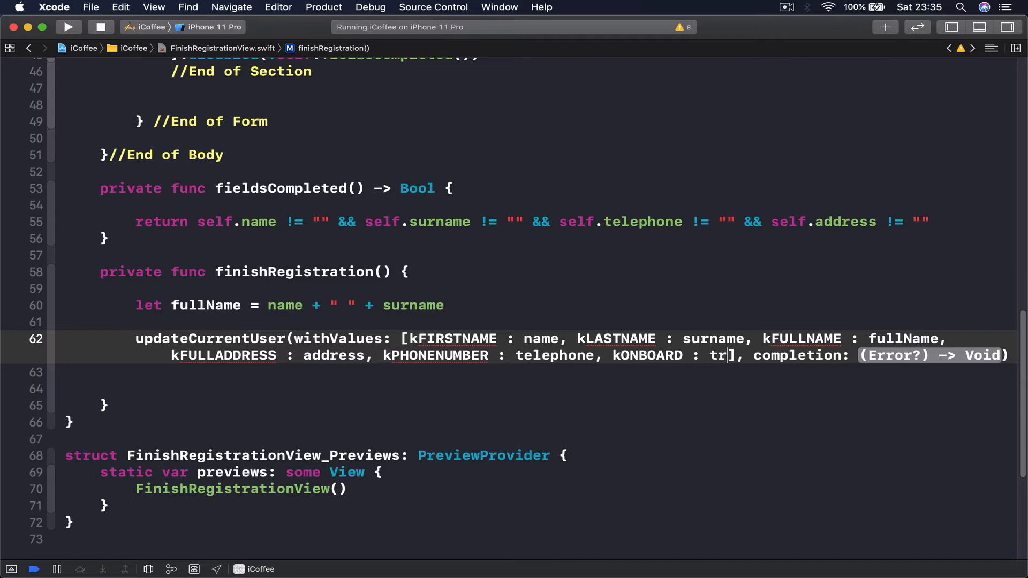
text(ue)
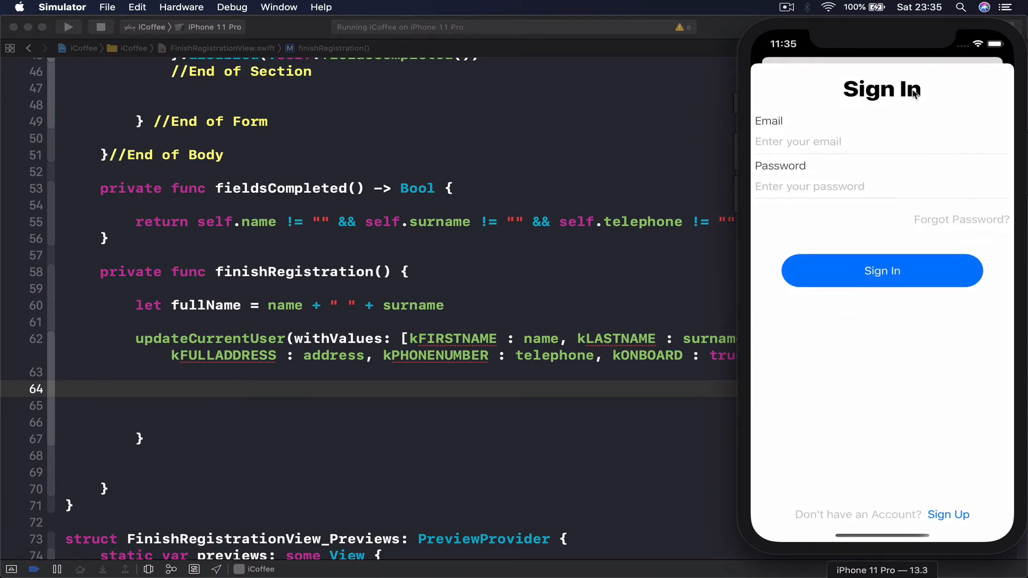
- Return to Xcode and start an error check in the completion closure
click(881, 270)
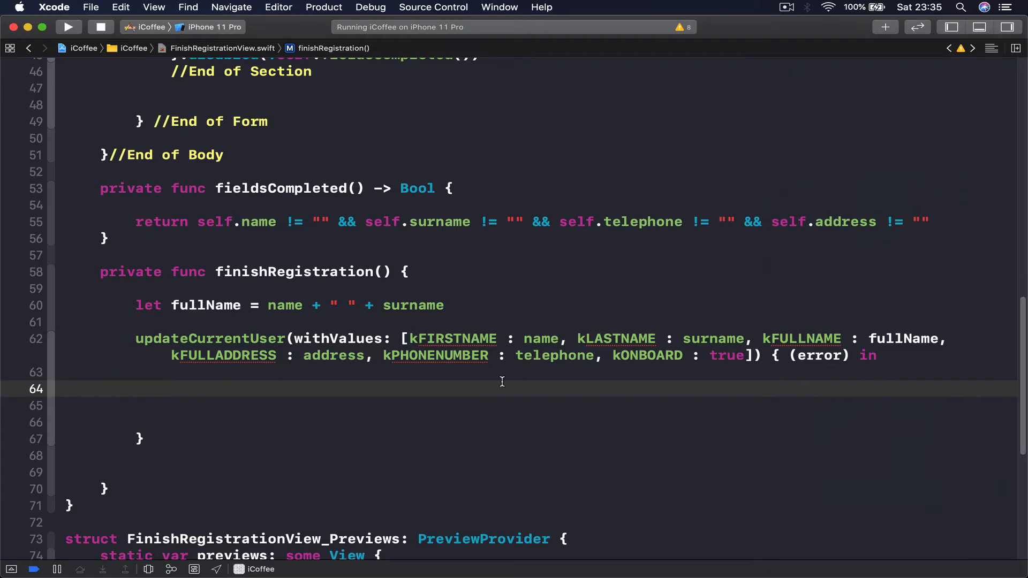
text(id error != ni)
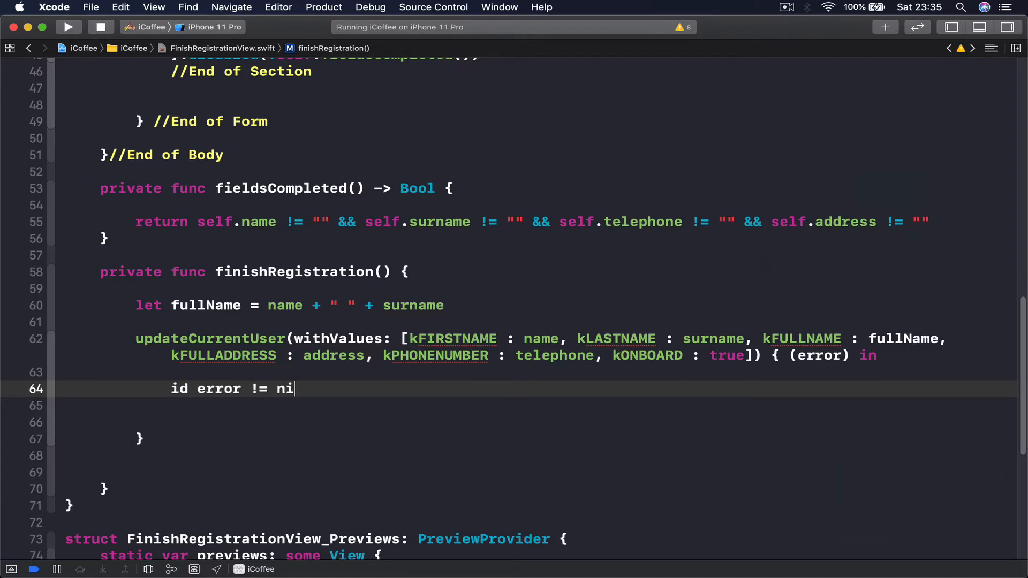
- On error, print "error updating user: " with error!.localizedDescription and return
text(l {)
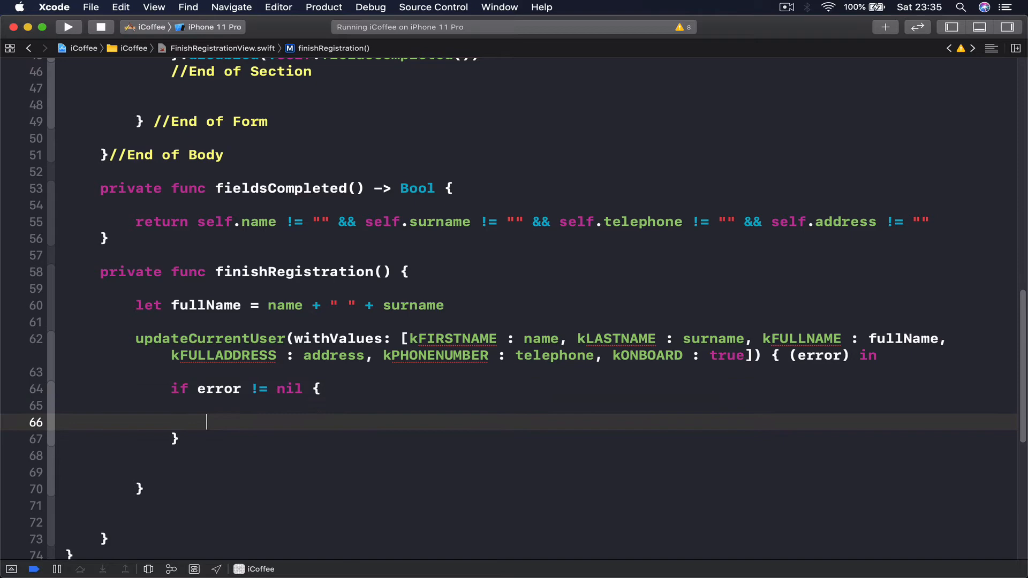
text(print)
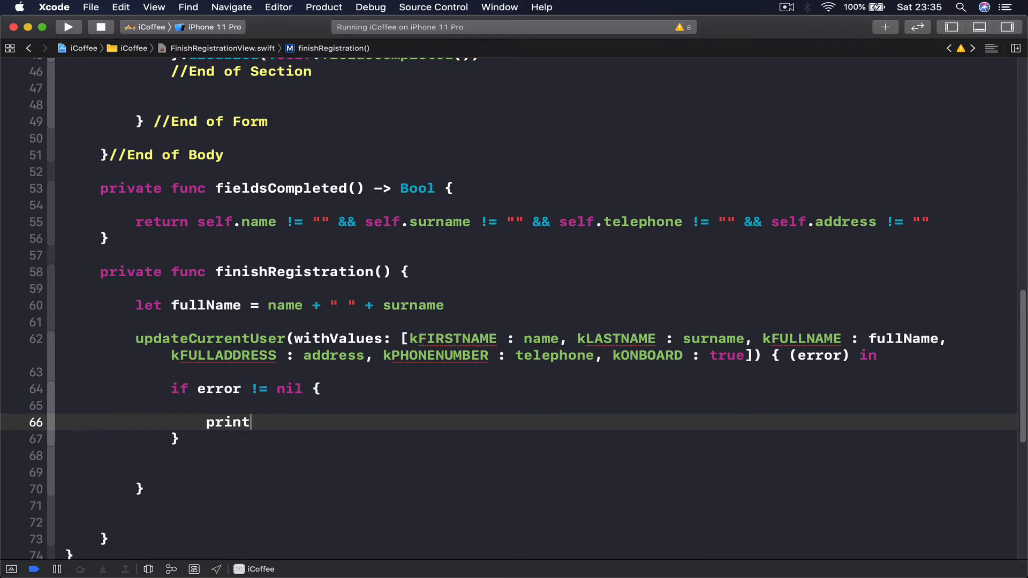
text(("e"))
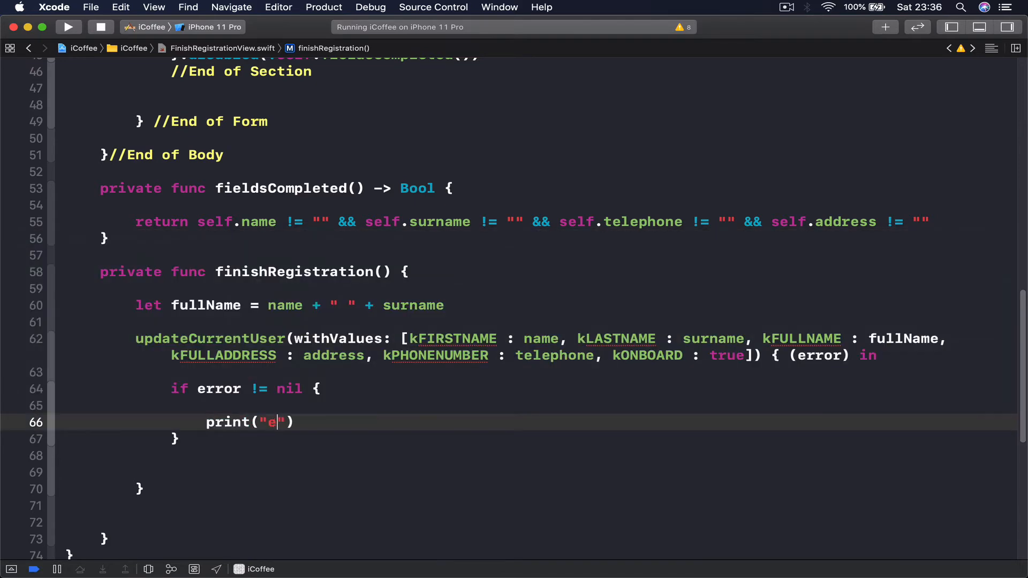
text(rror upda)
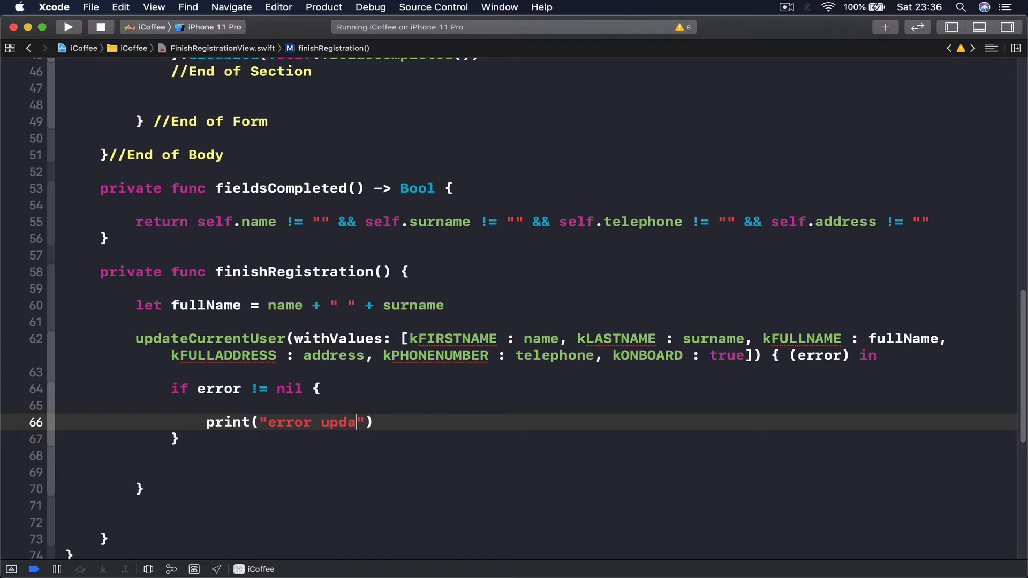
text(ting user:)
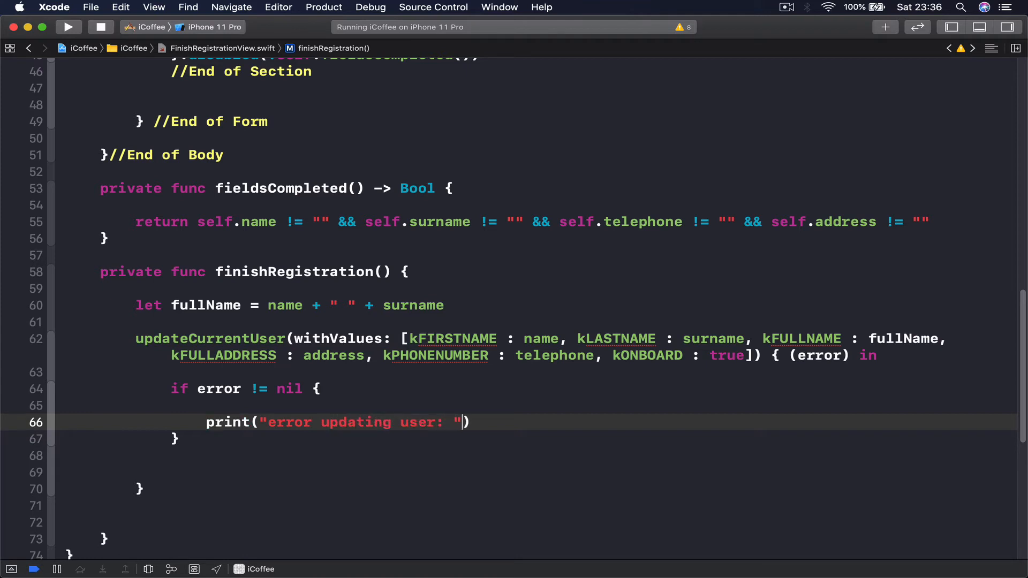
text(, error!)
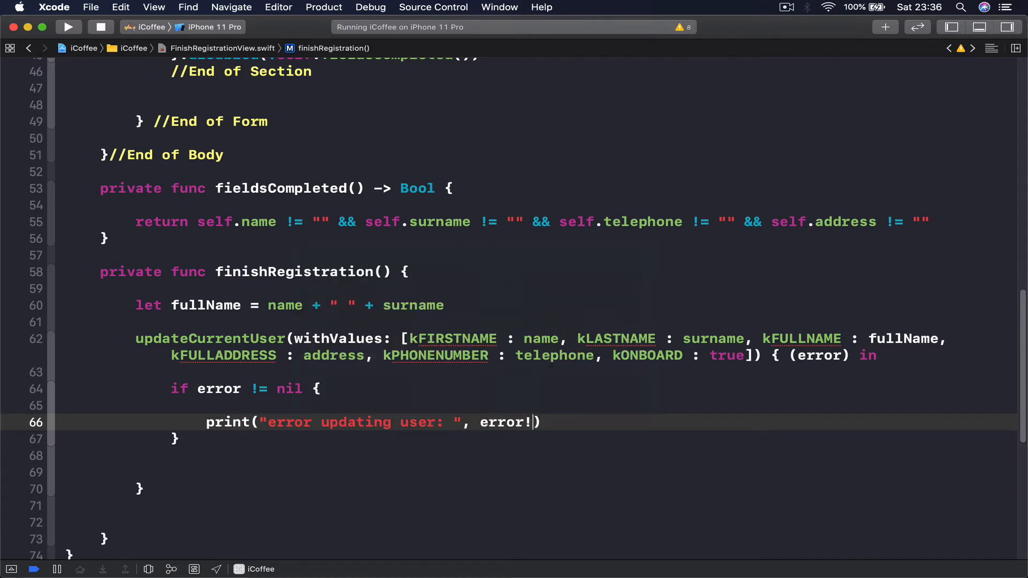
text(.localizedDescription)
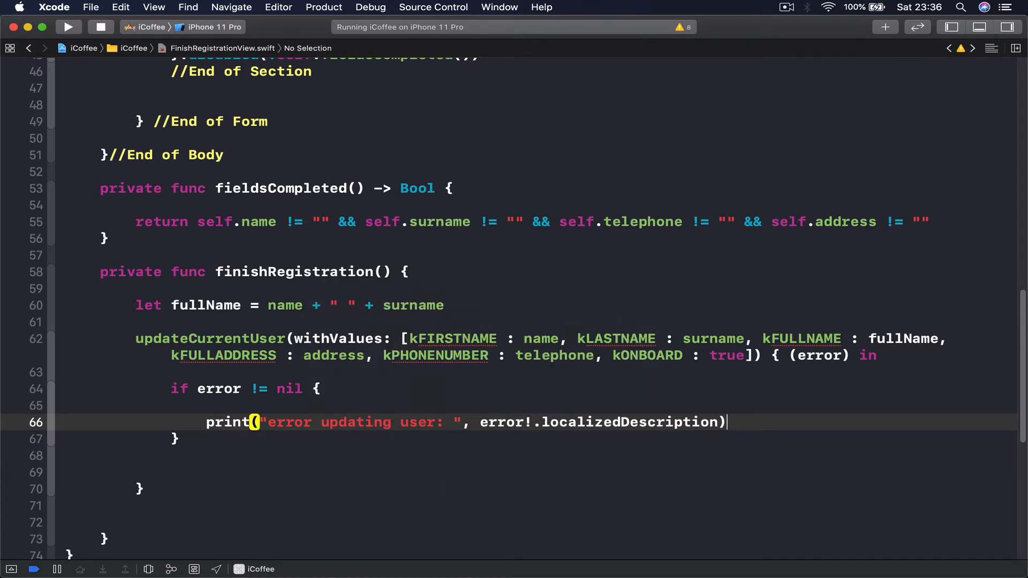
text(return)
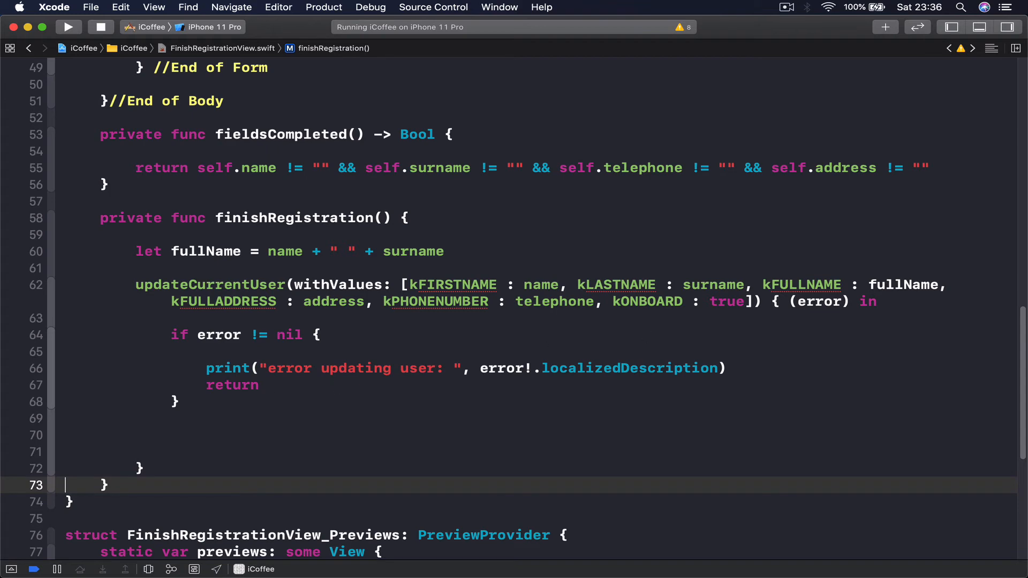
mouse_move(893, 430)
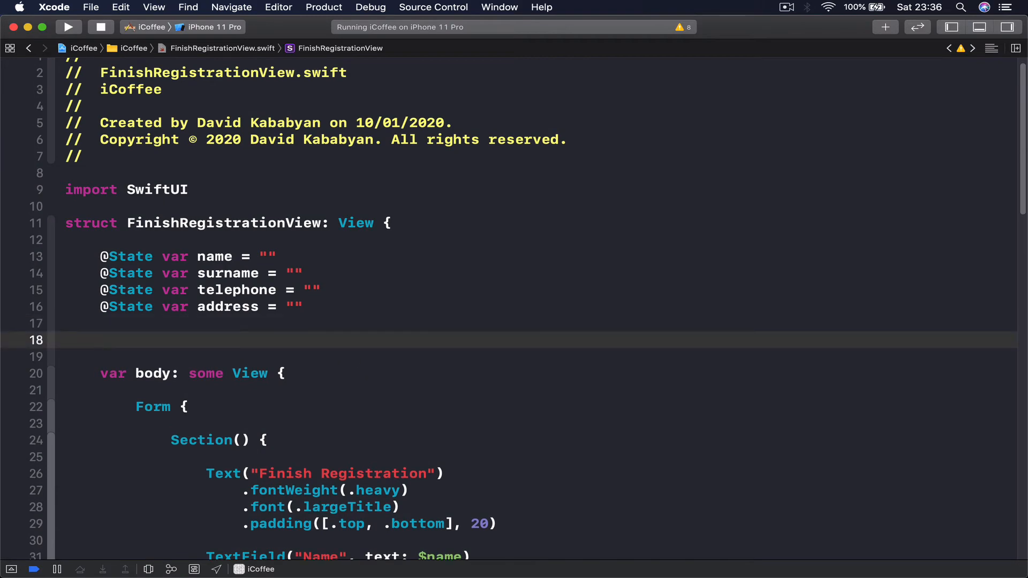
text(@E)
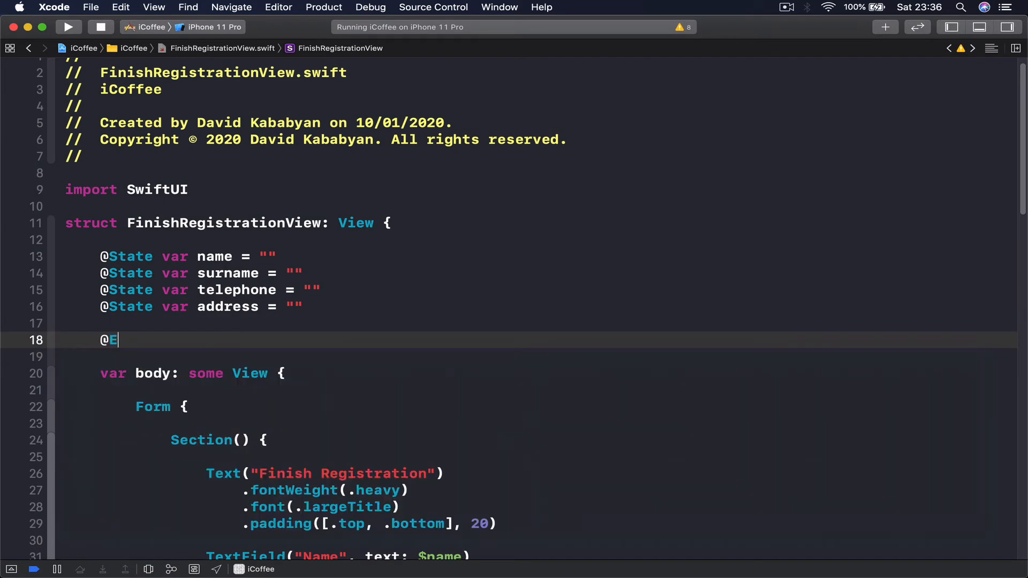
text(nvironment()
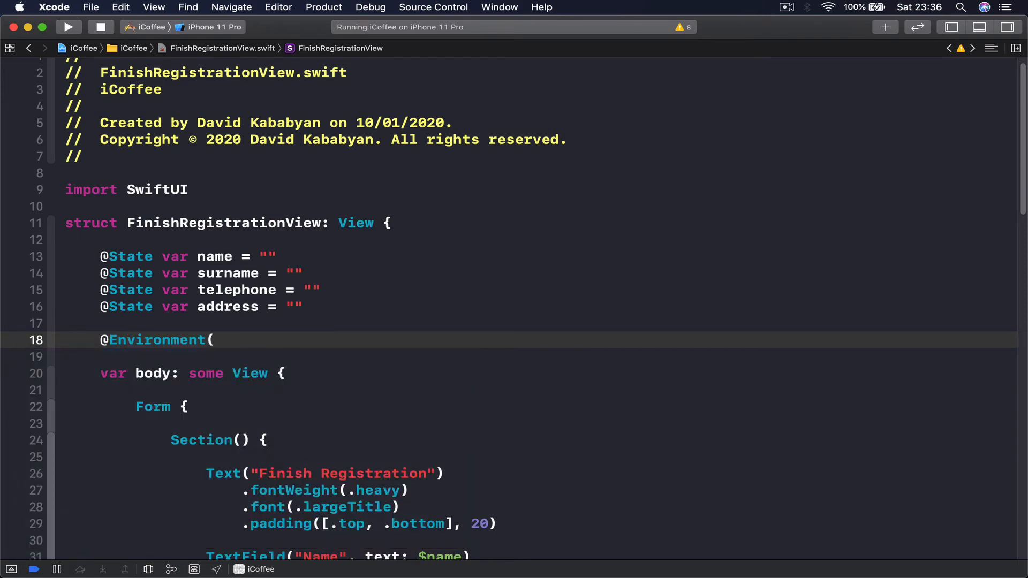
text(\))
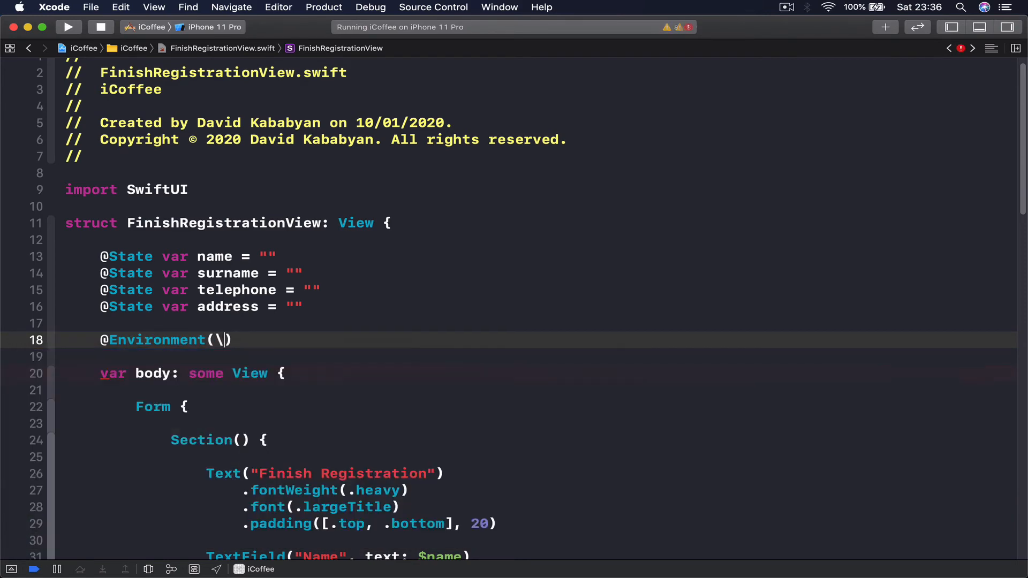
text(presentation)
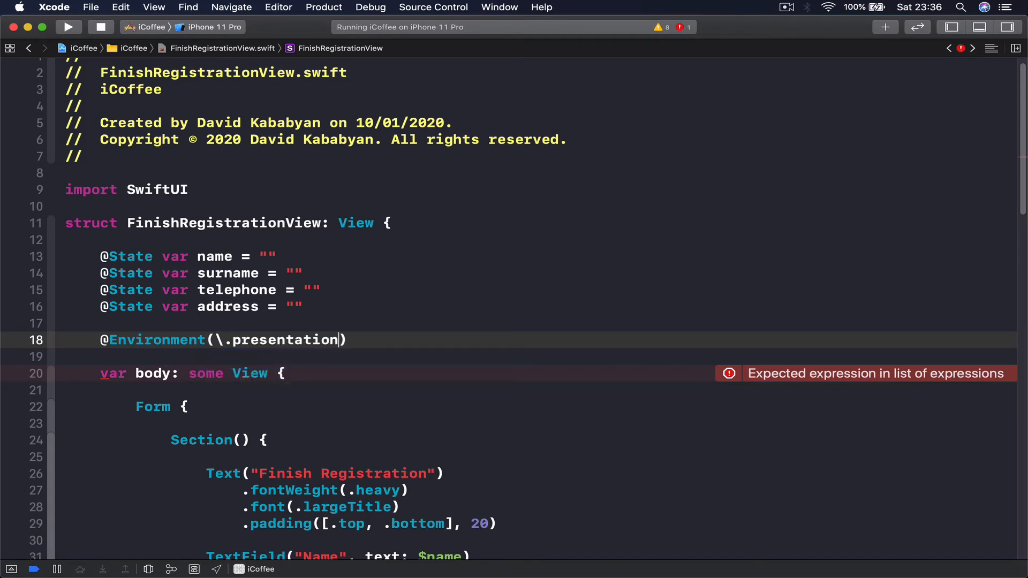
text(Mode)
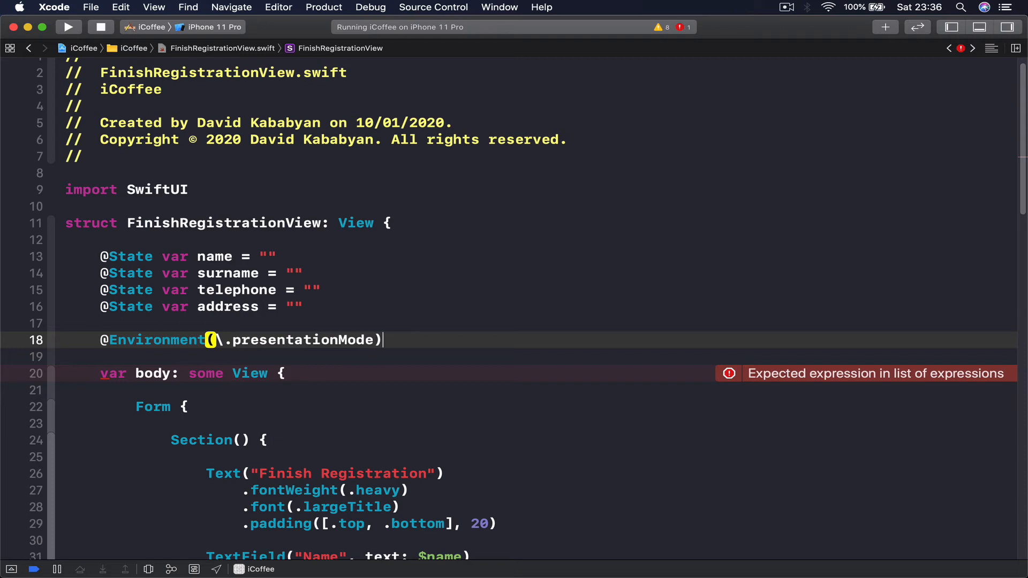
text(var)
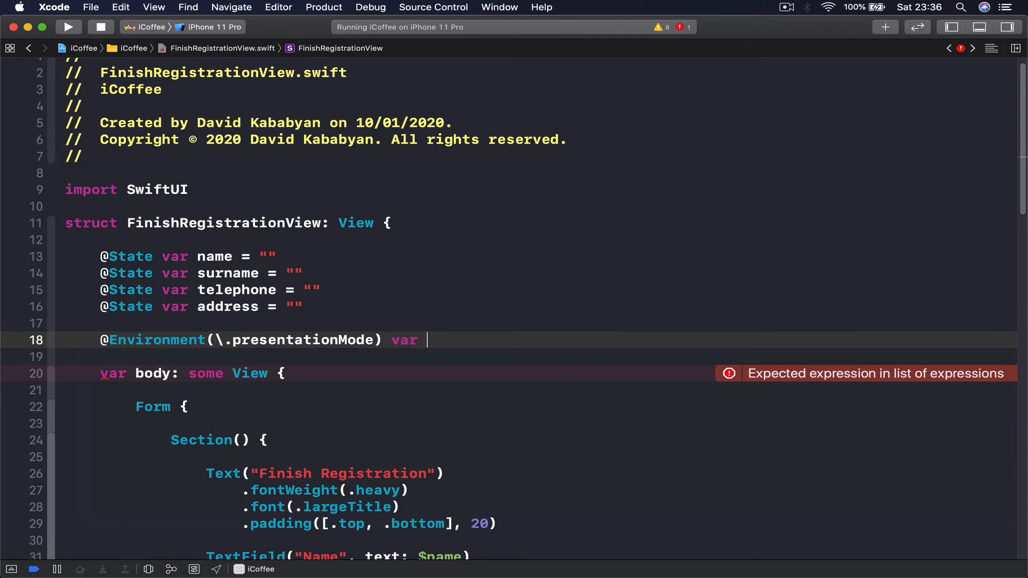
text(pres)
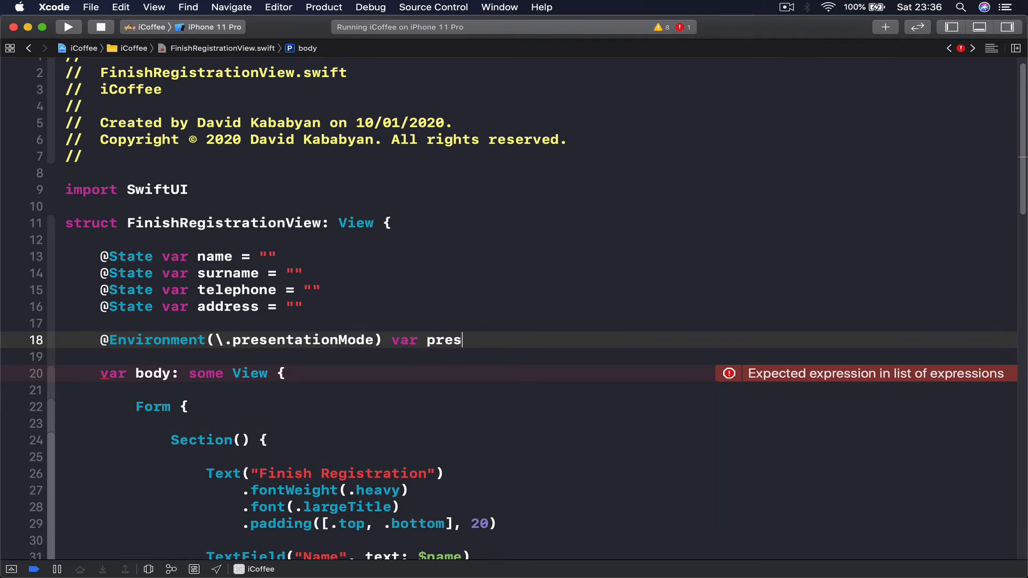
text(entationM)
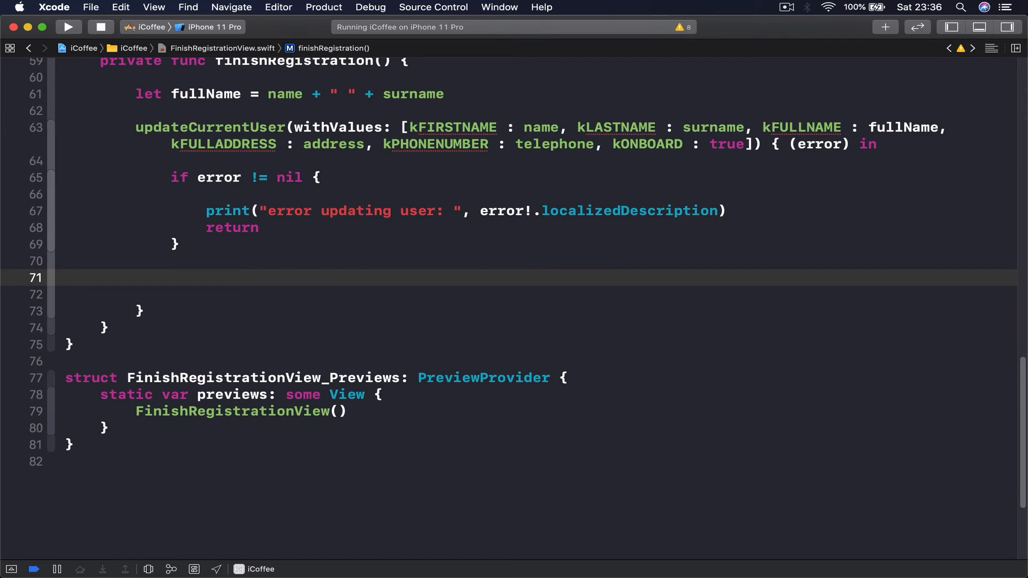
- Call self.presentationMode.wrappedValue.dismiss() after the error check
text(self.p)
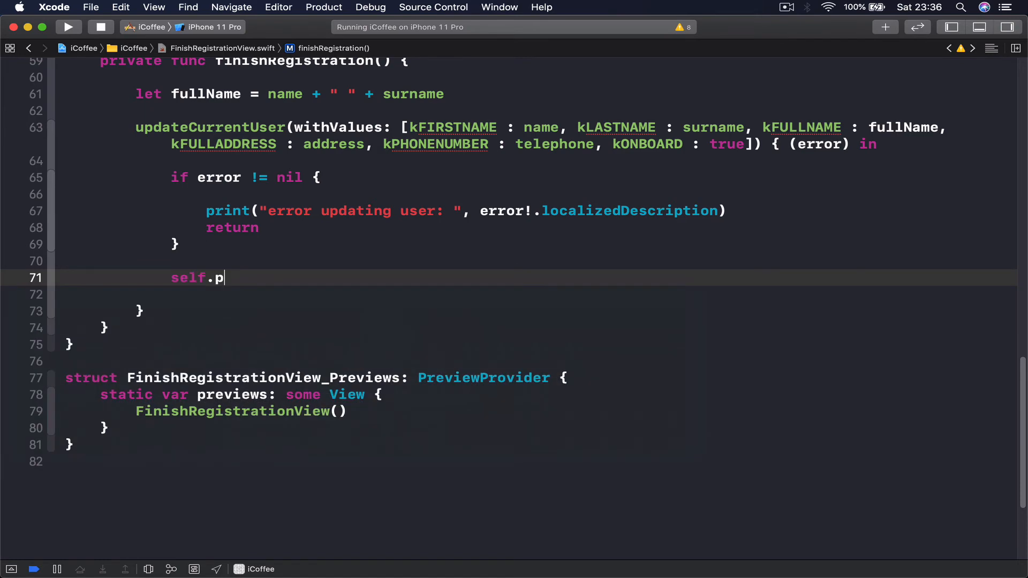
text(resentationMode)
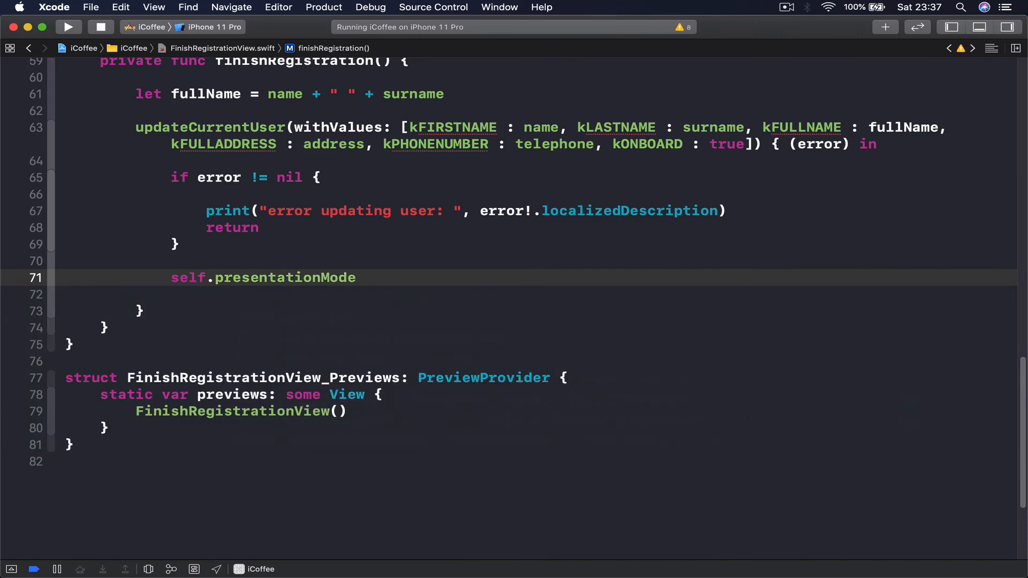
text(.wrappedValue)
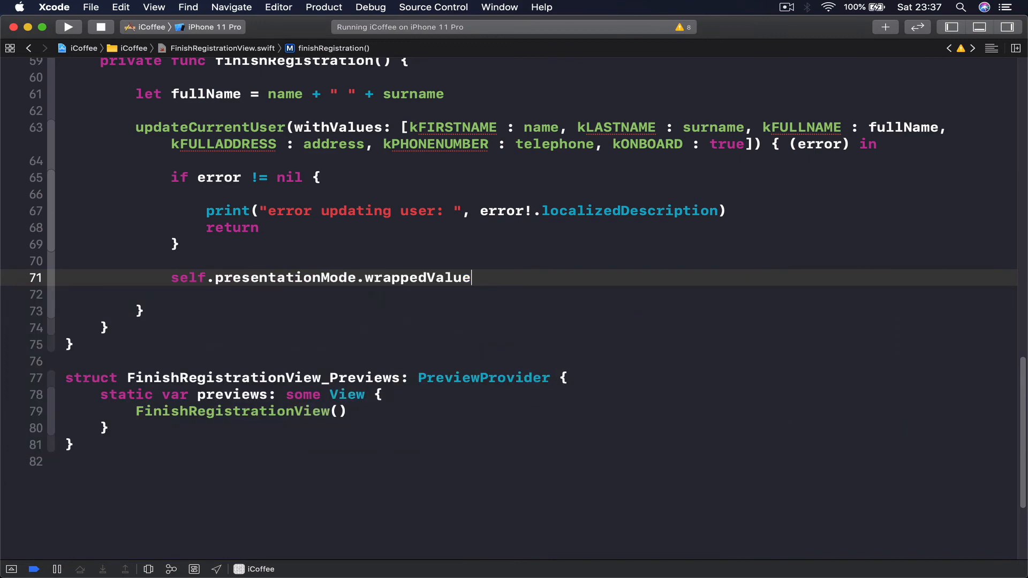
text(.dismiss()
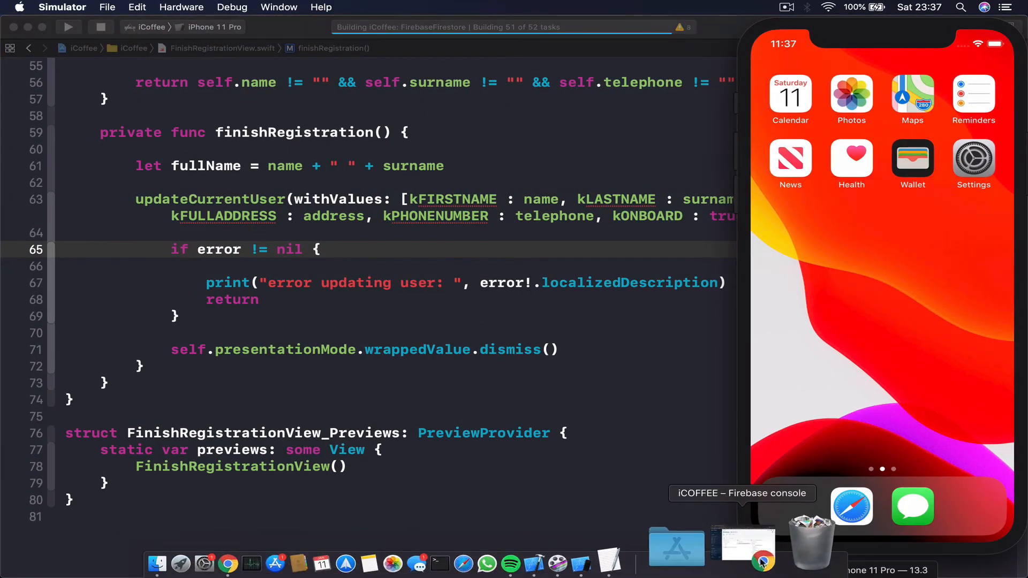
- Switch to the Firebase console and view the user's Firestore document
click(742, 544)
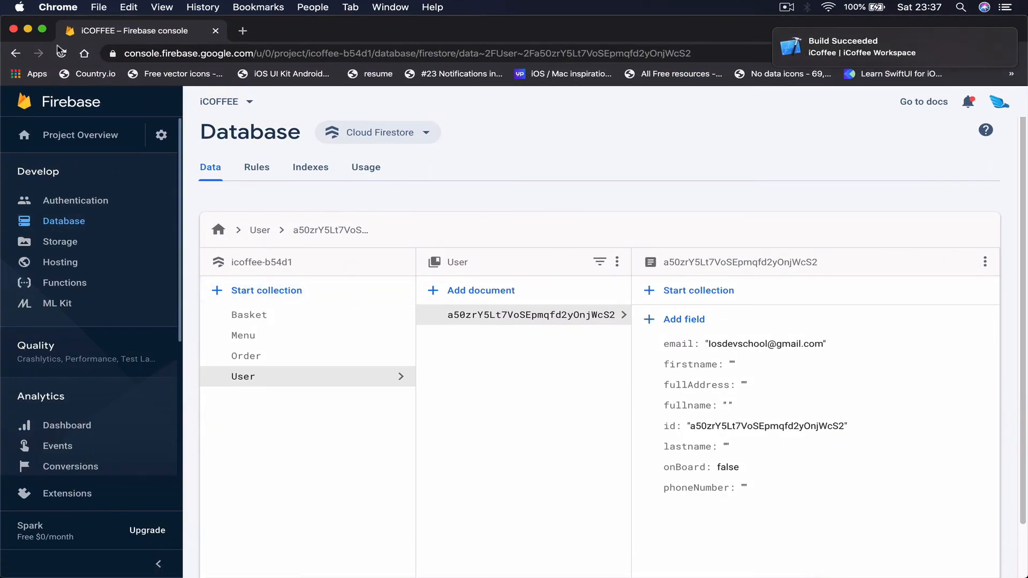
click(61, 53)
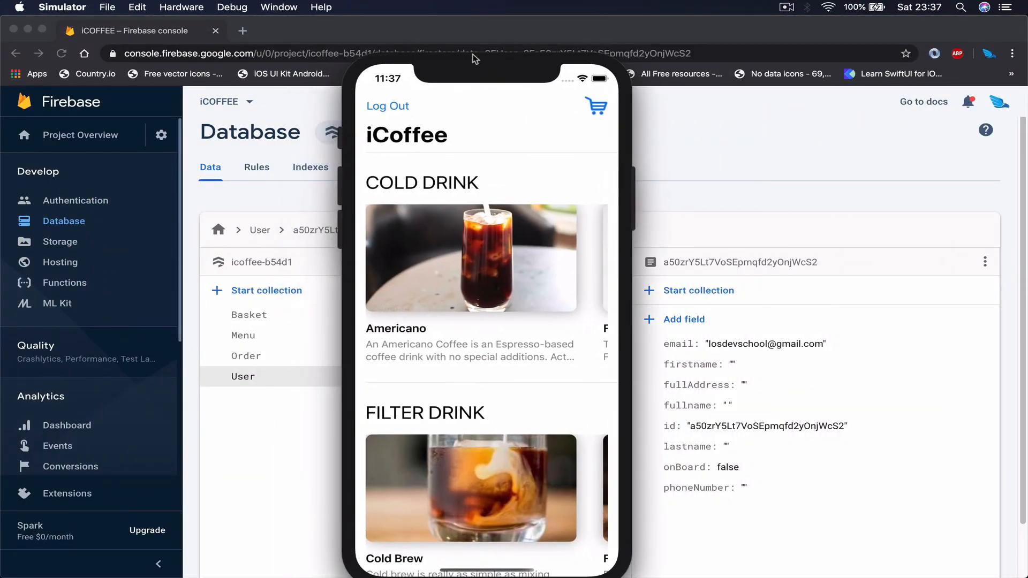
- Log out of iCoffee and sign back in with the existing Gmail account
click(388, 106)
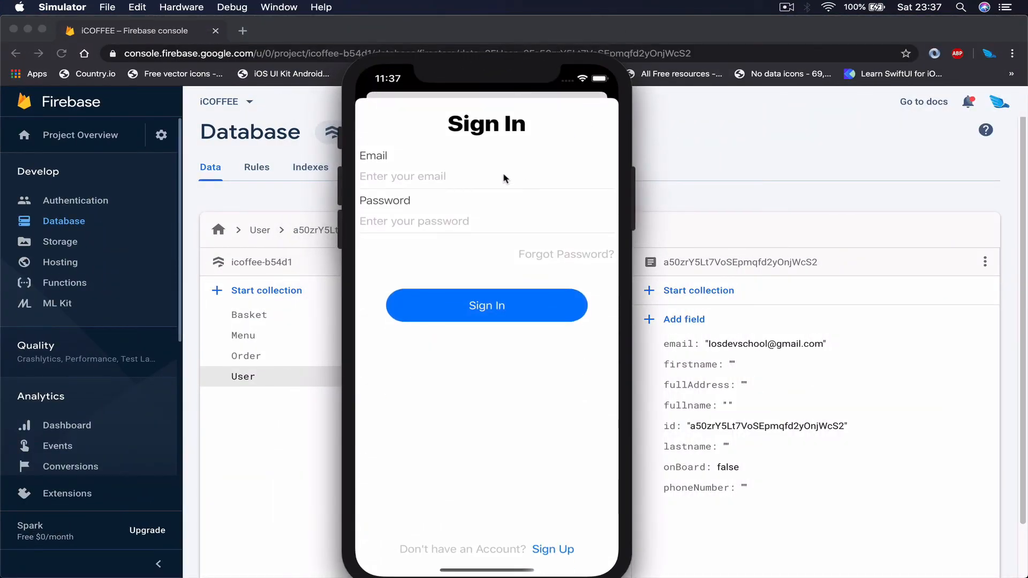
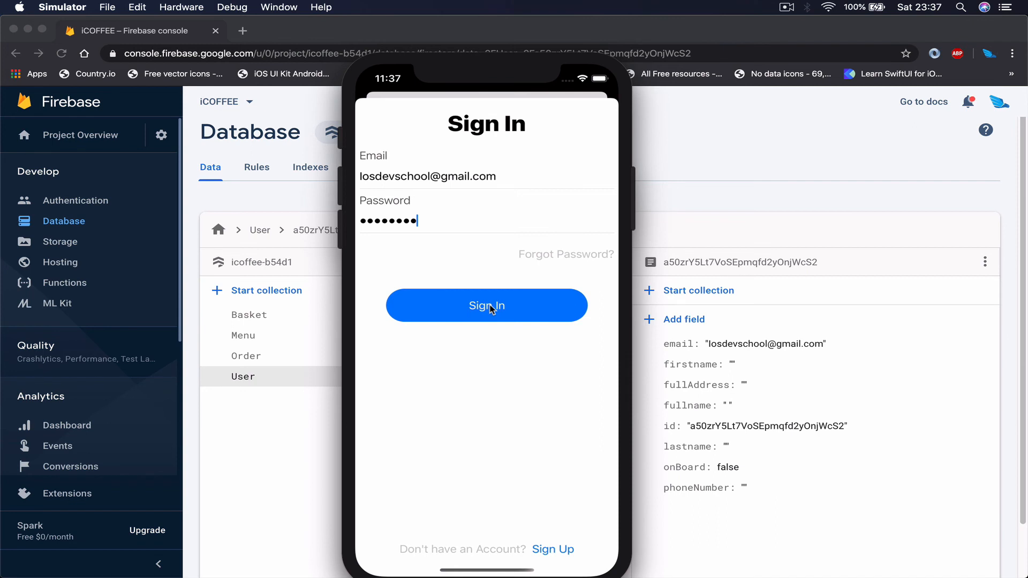
click(485, 305)
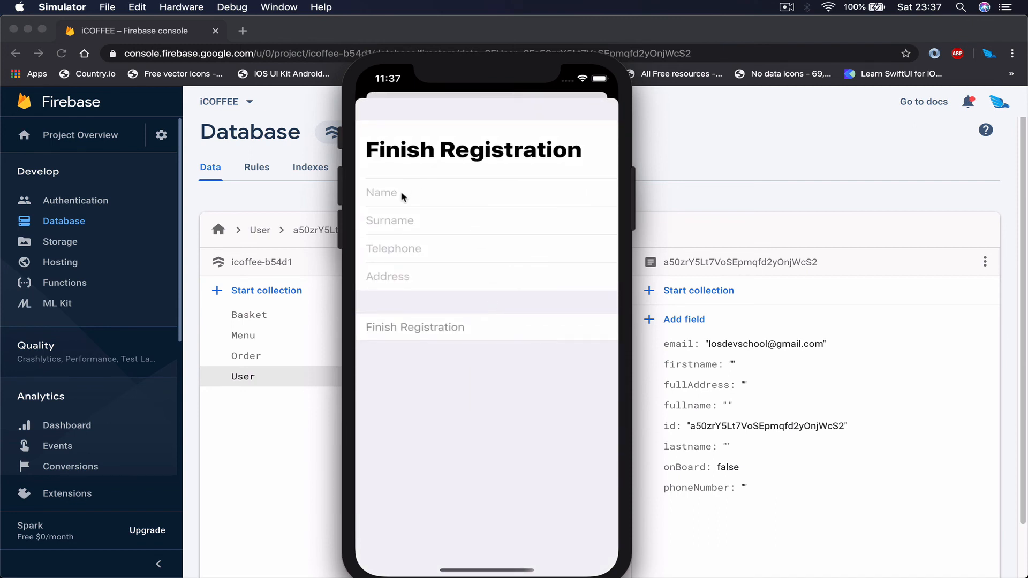
mouse_move(411, 248)
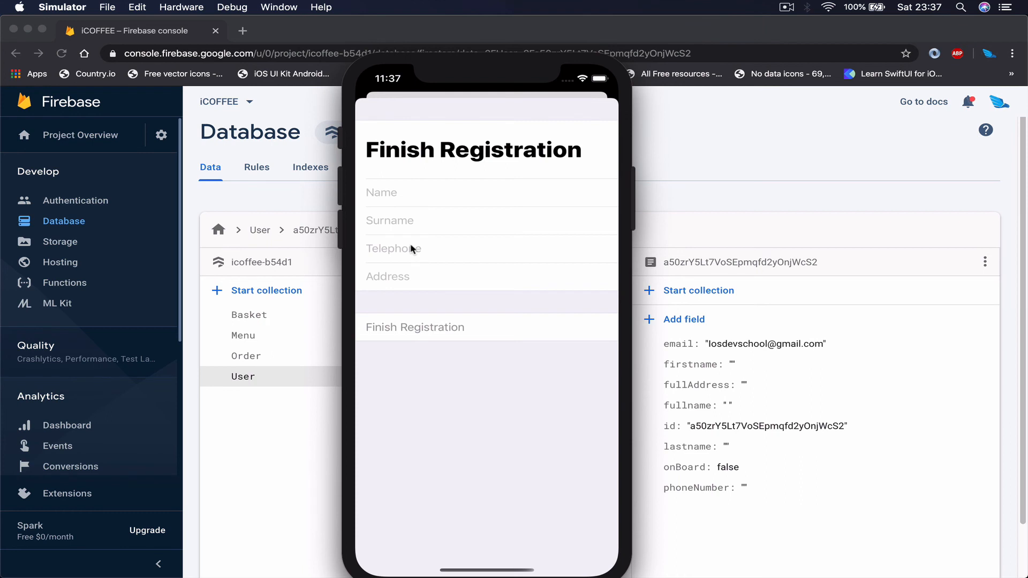
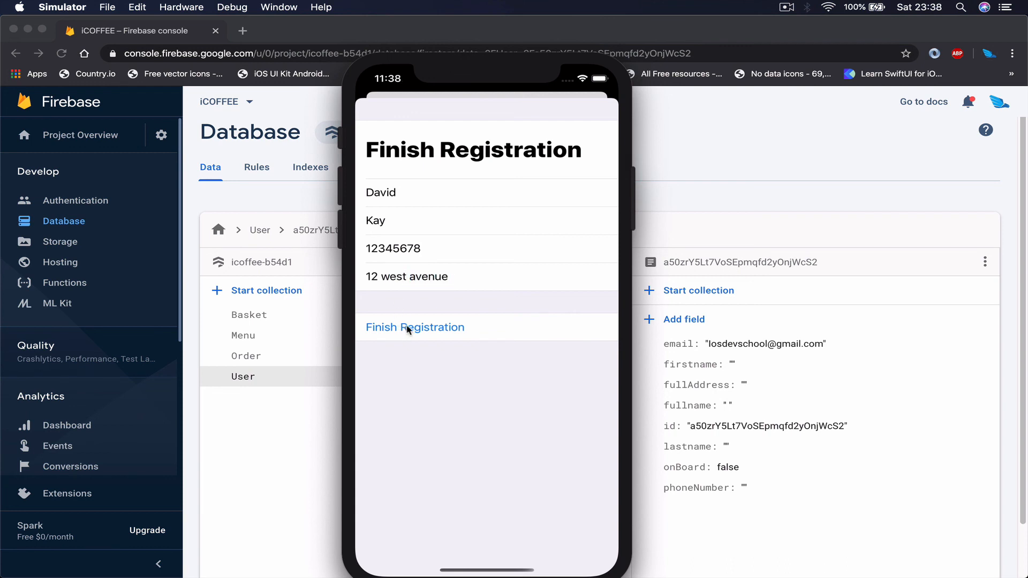
- Submit the Finish Registration form to save the user details to Firestore
click(414, 327)
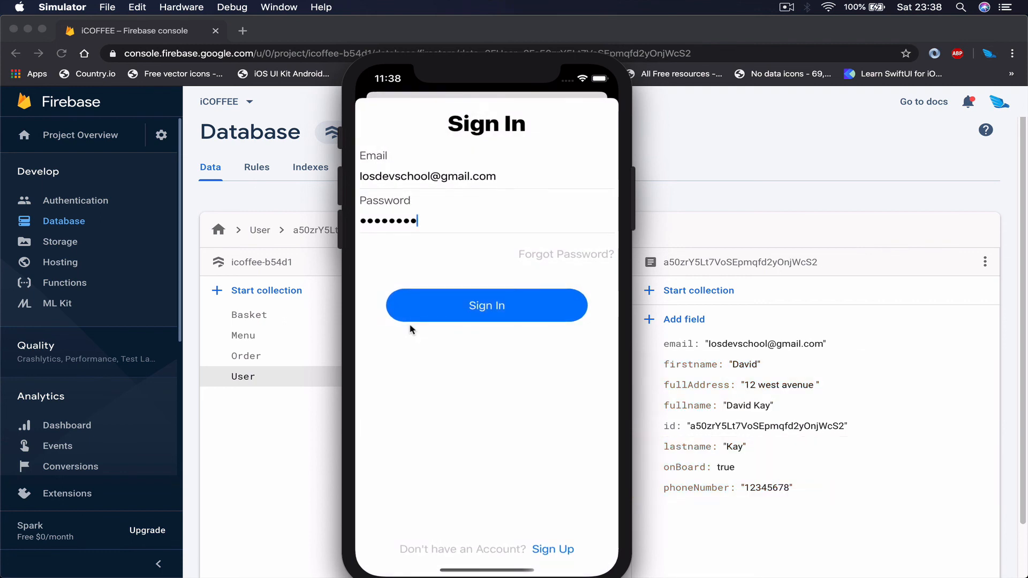
mouse_move(672, 345)
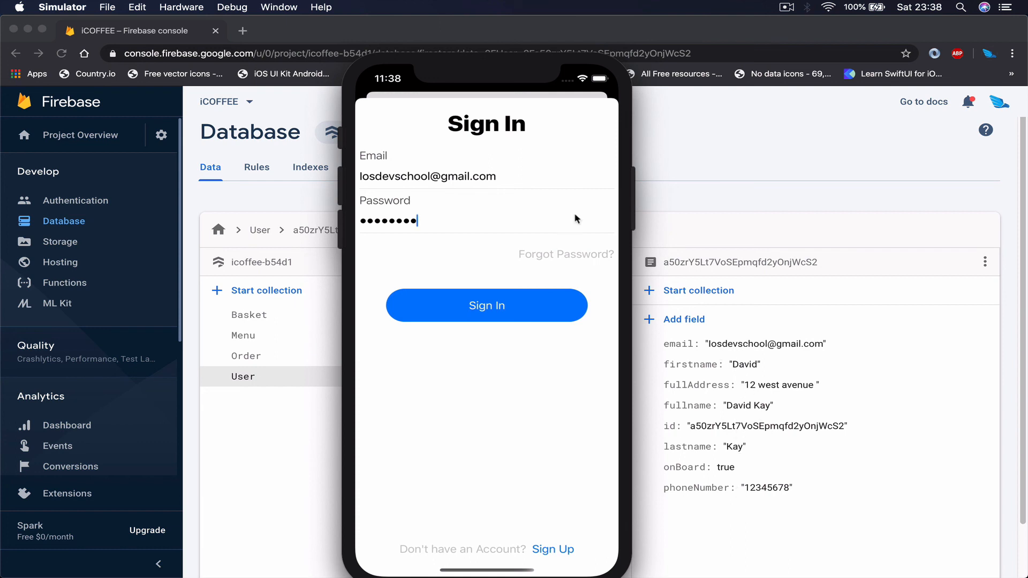
mouse_move(386, 136)
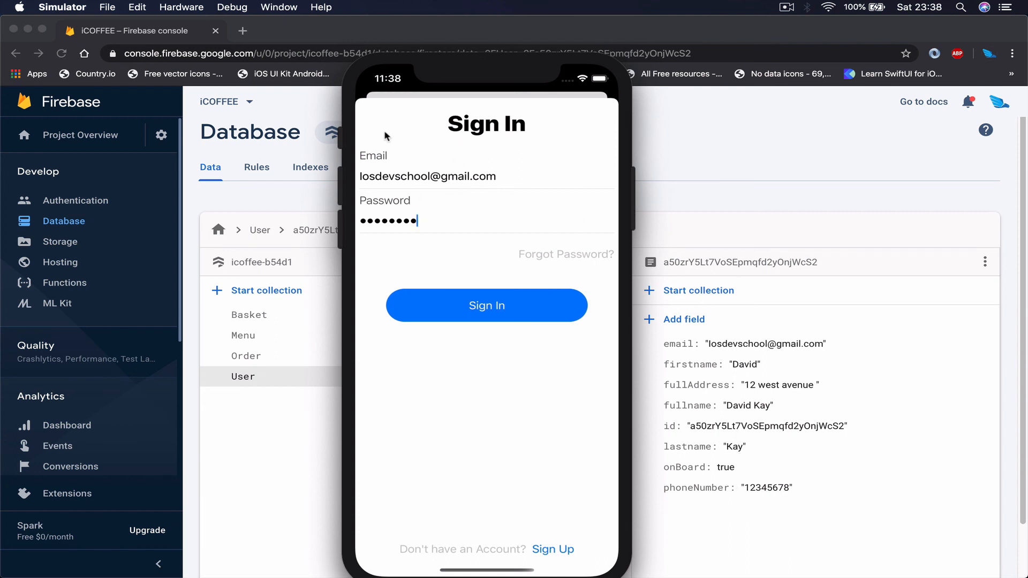